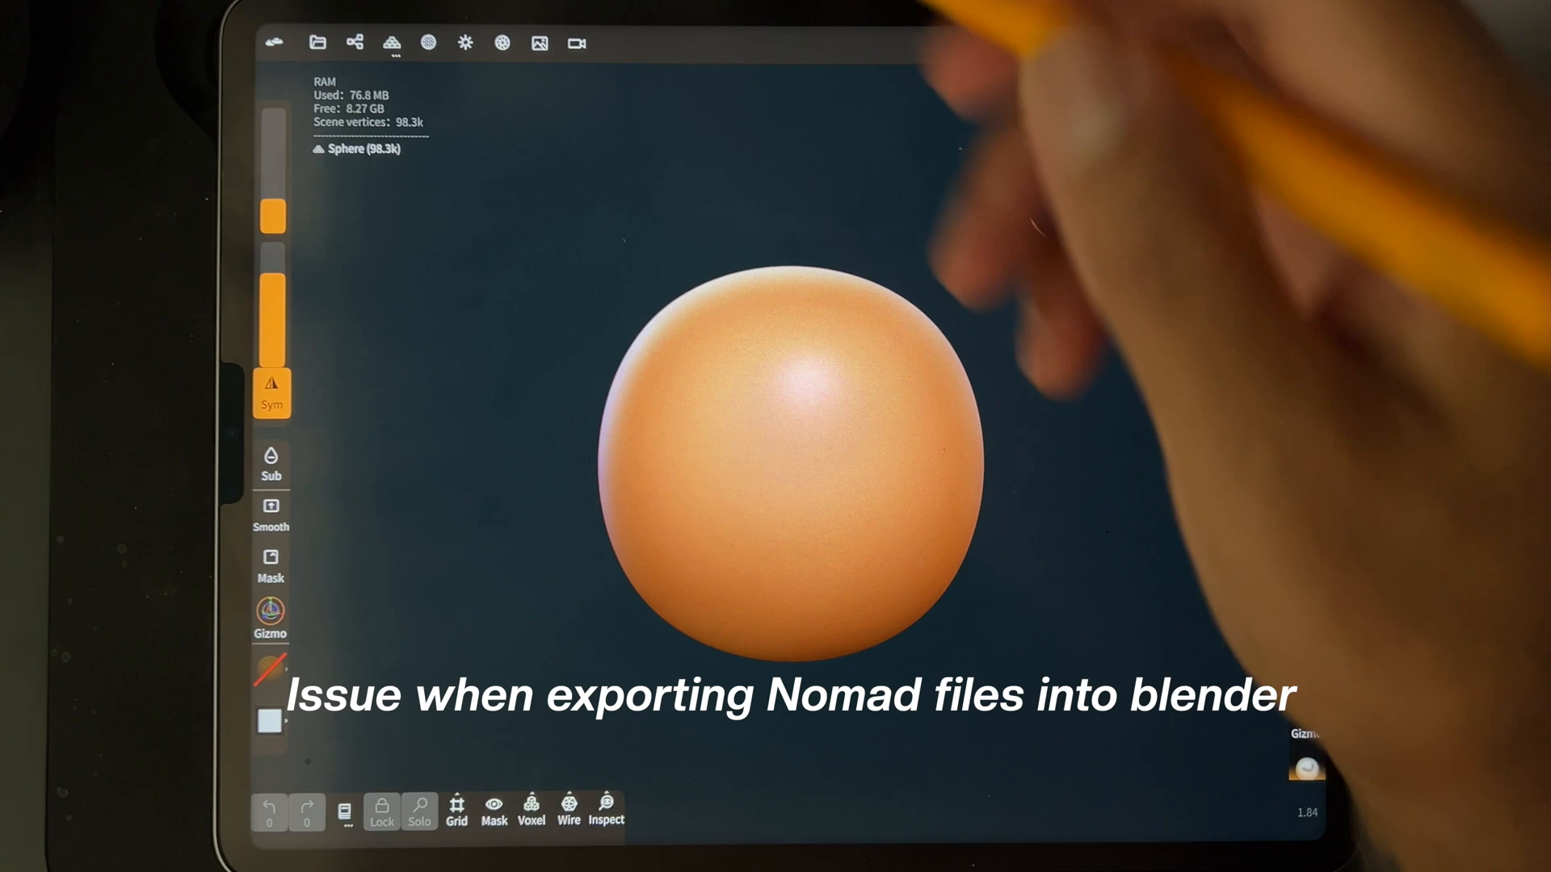
# Add a second copy of the cylinder from the scene's object list.
pyautogui.click(354, 40)
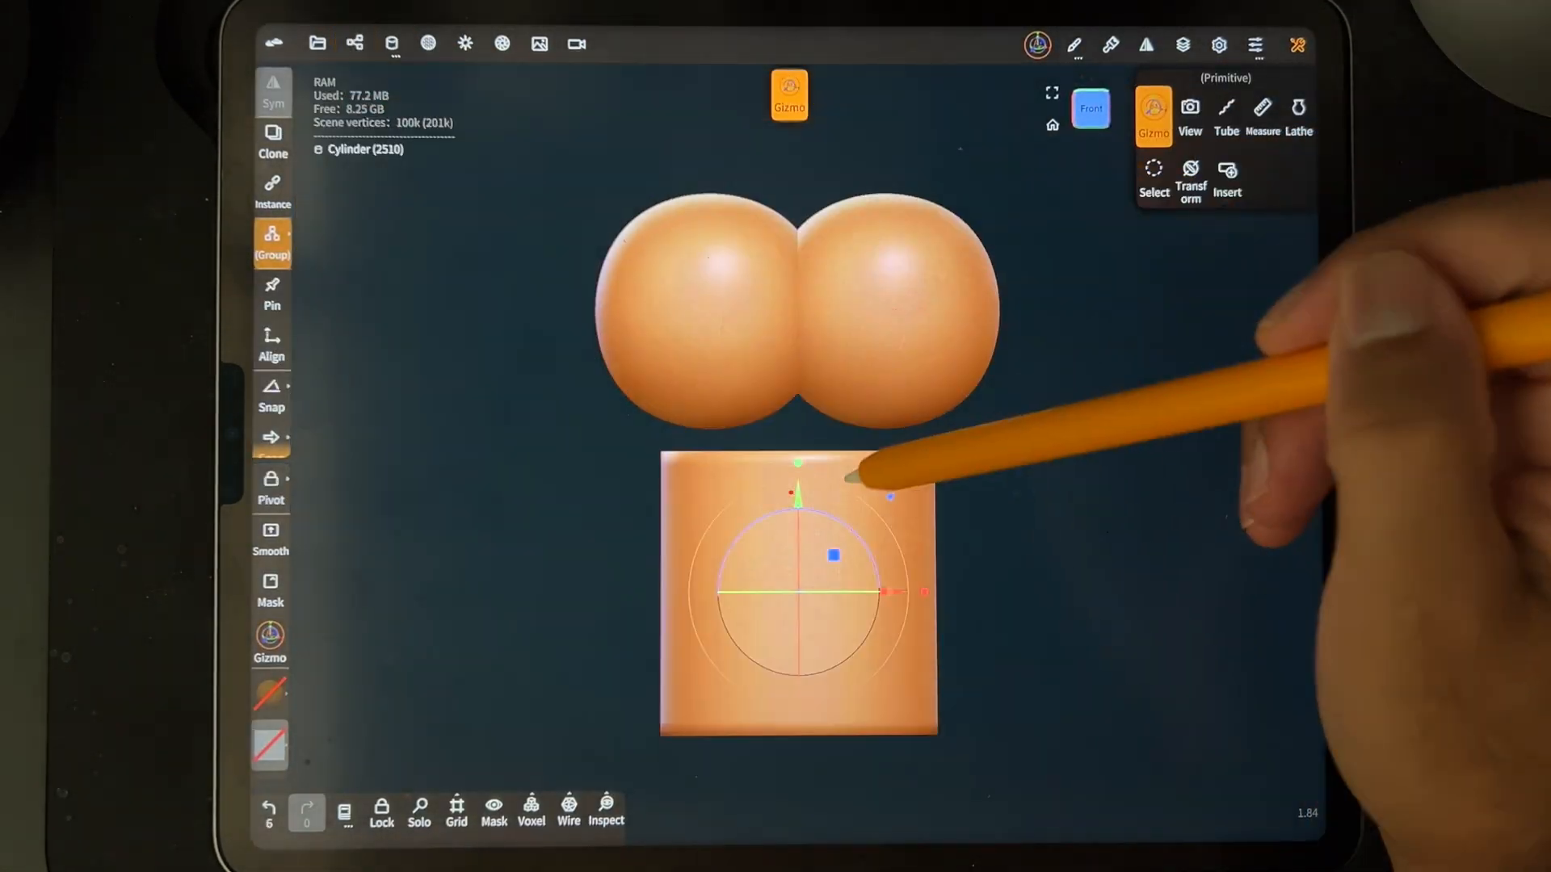
pyautogui.click(355, 43)
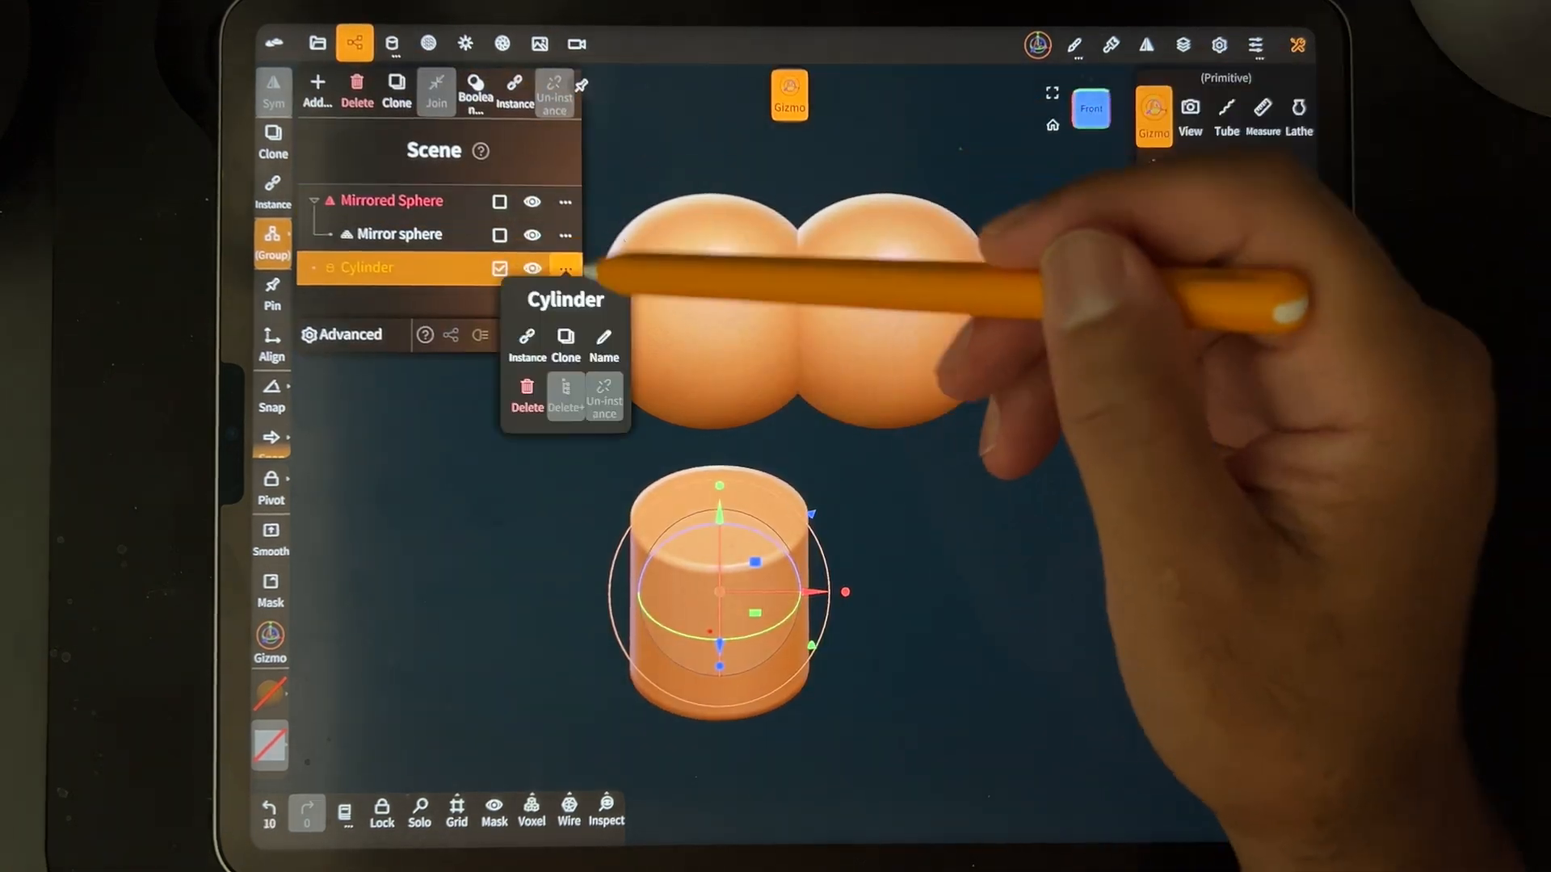
pyautogui.click(603, 341)
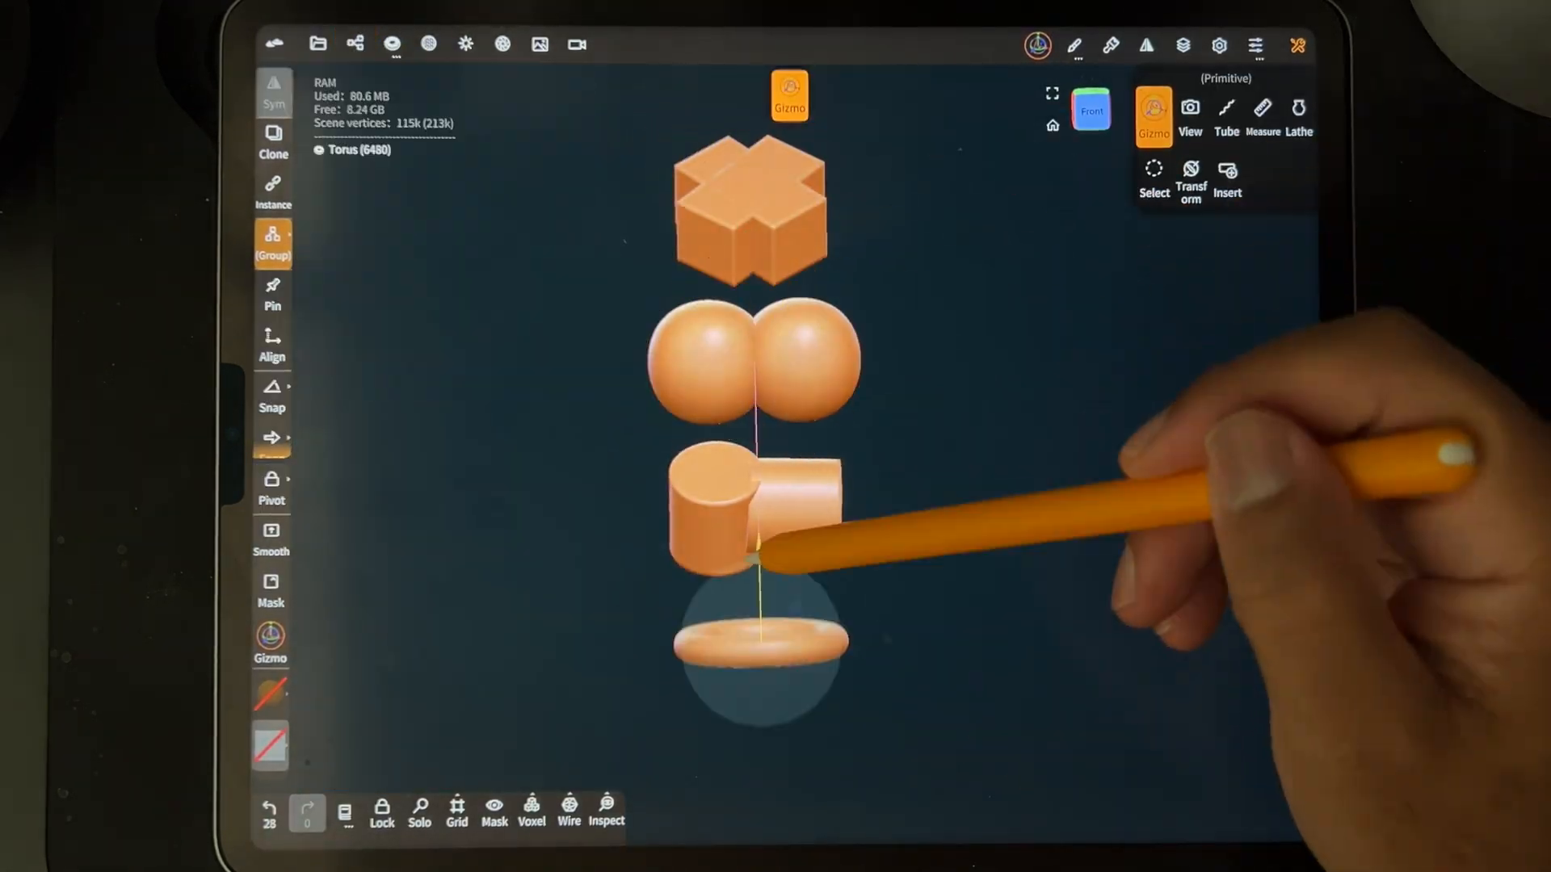
# Change the scene shading mode and confirm a new object name.
pyautogui.click(464, 43)
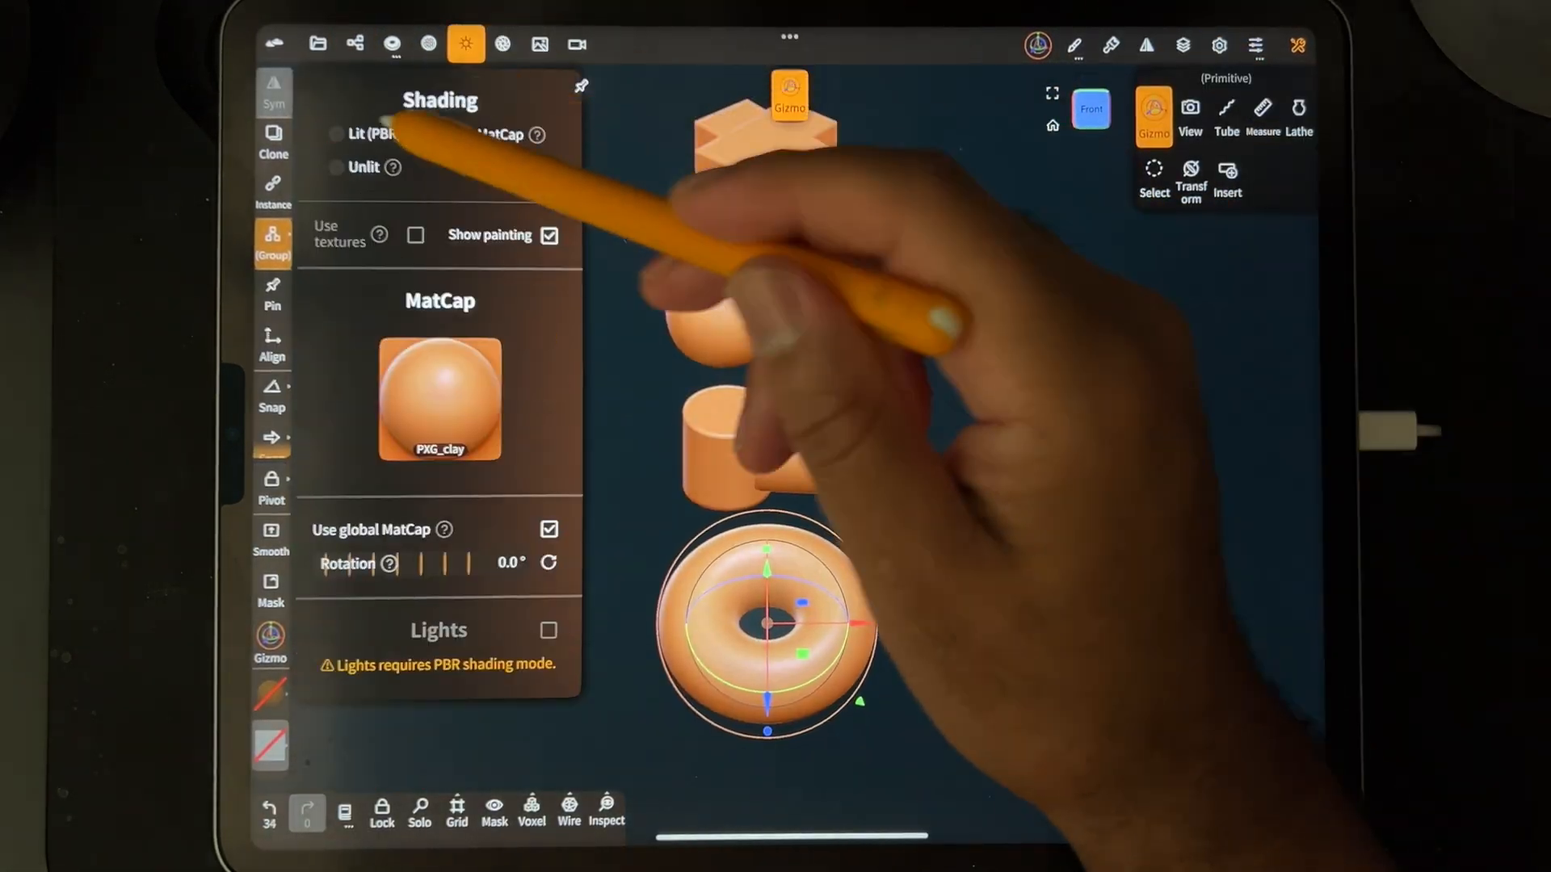
pyautogui.click(334, 135)
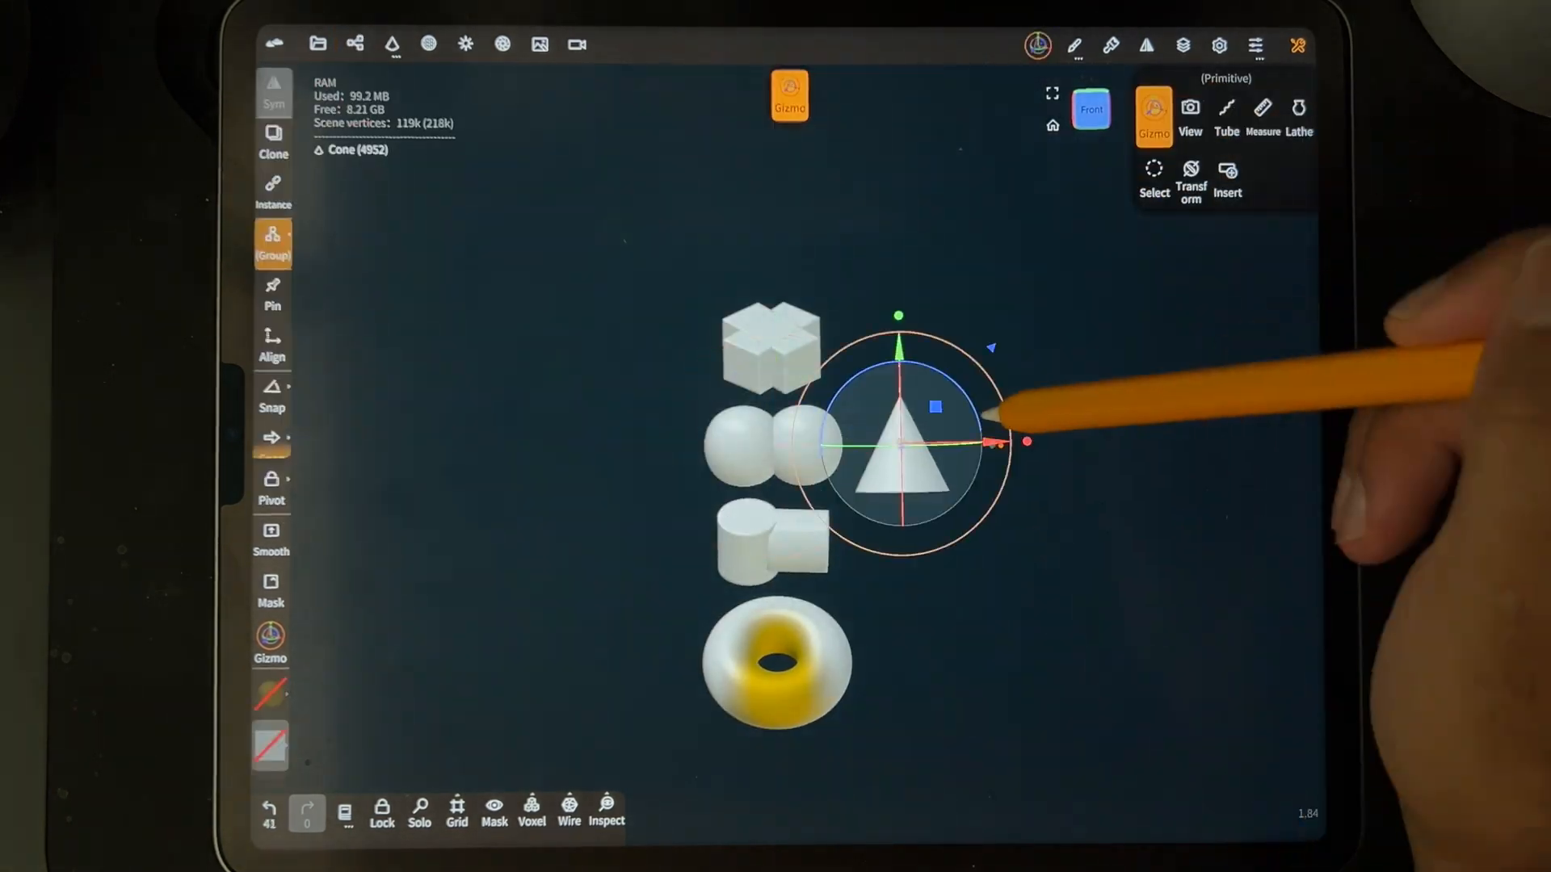
pyautogui.click(356, 42)
pyautogui.write('Voxel rem')
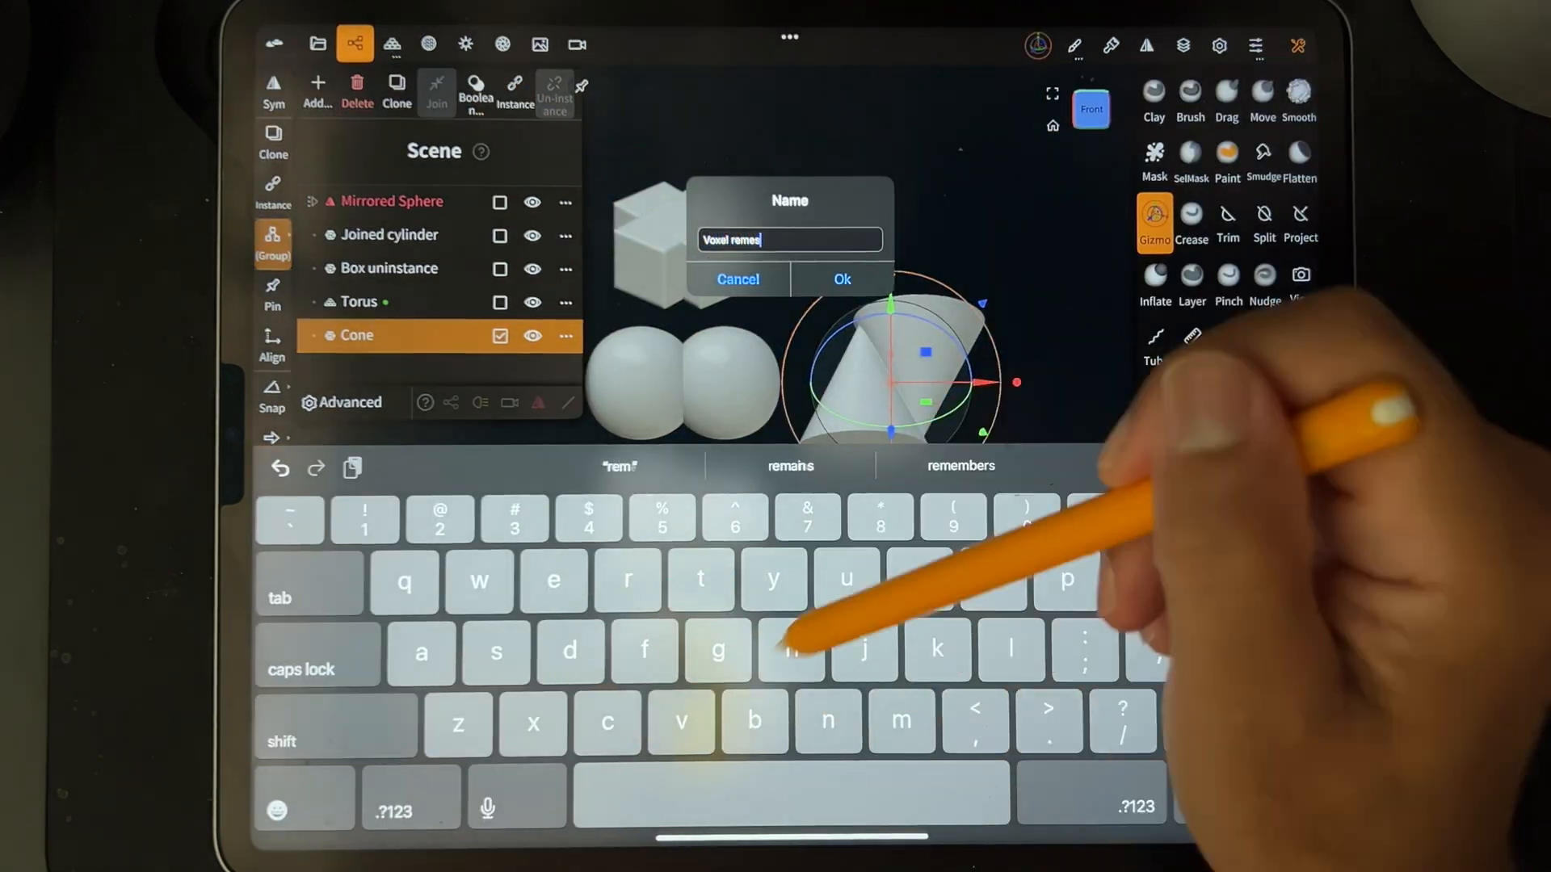
pyautogui.click(841, 280)
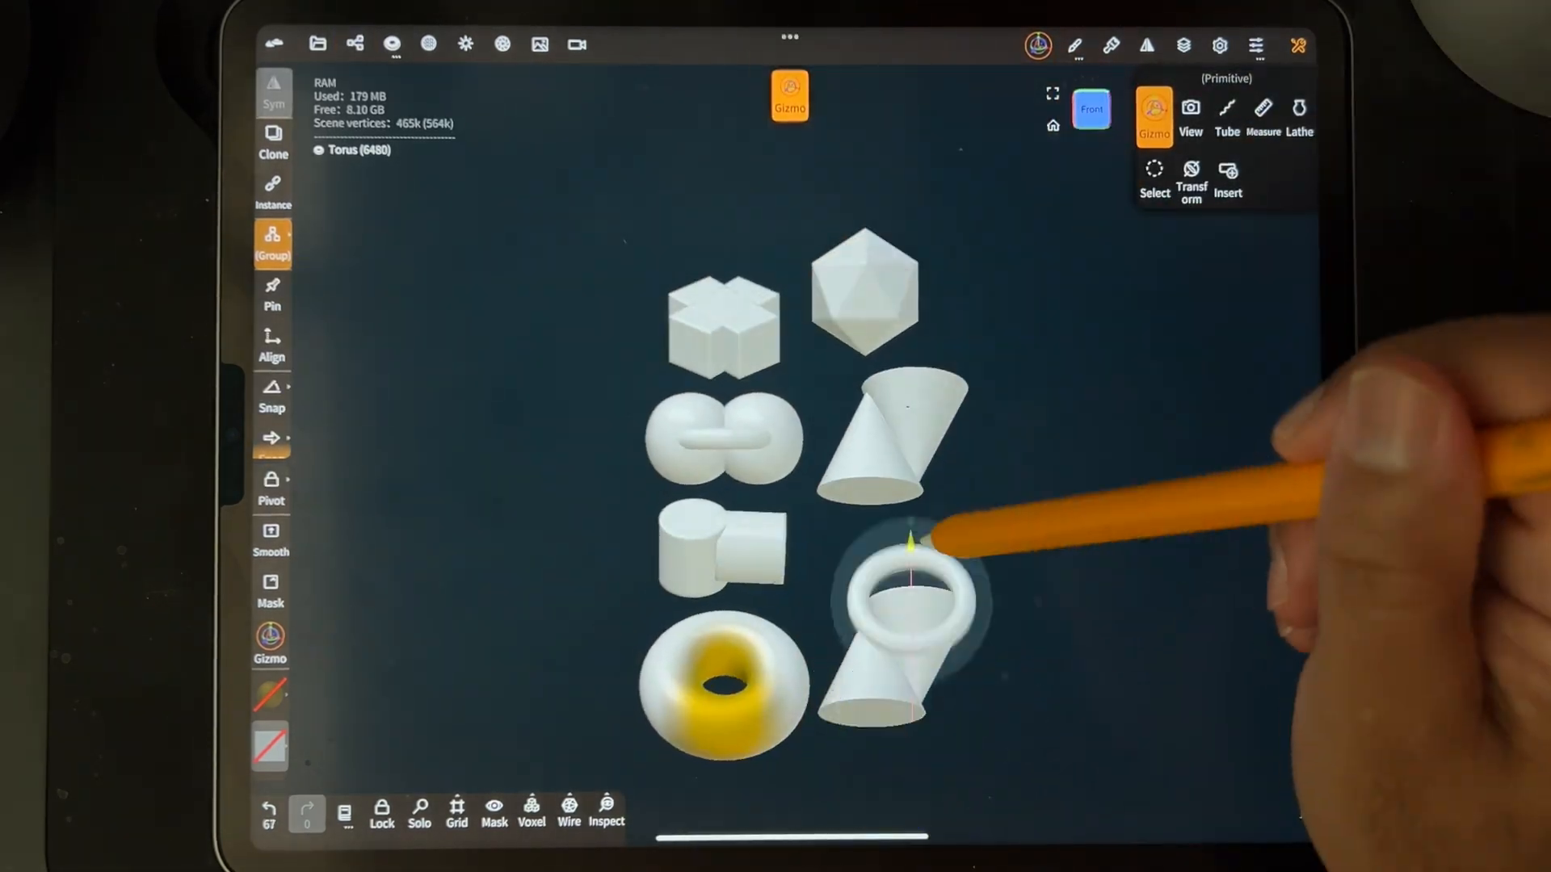
pyautogui.click(360, 41)
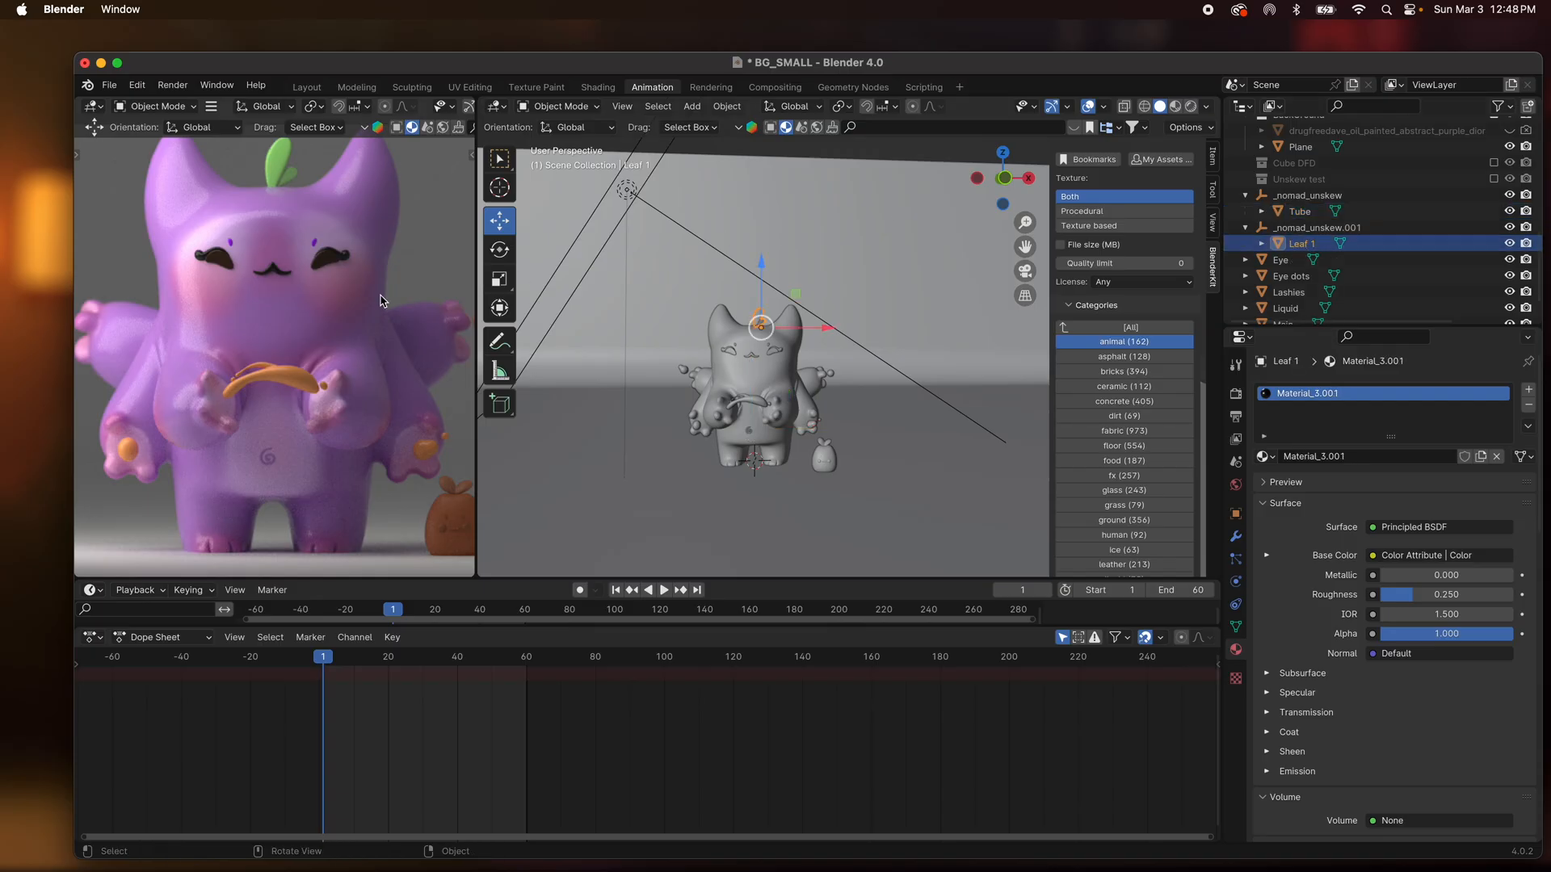
pyautogui.moveTo(889, 220)
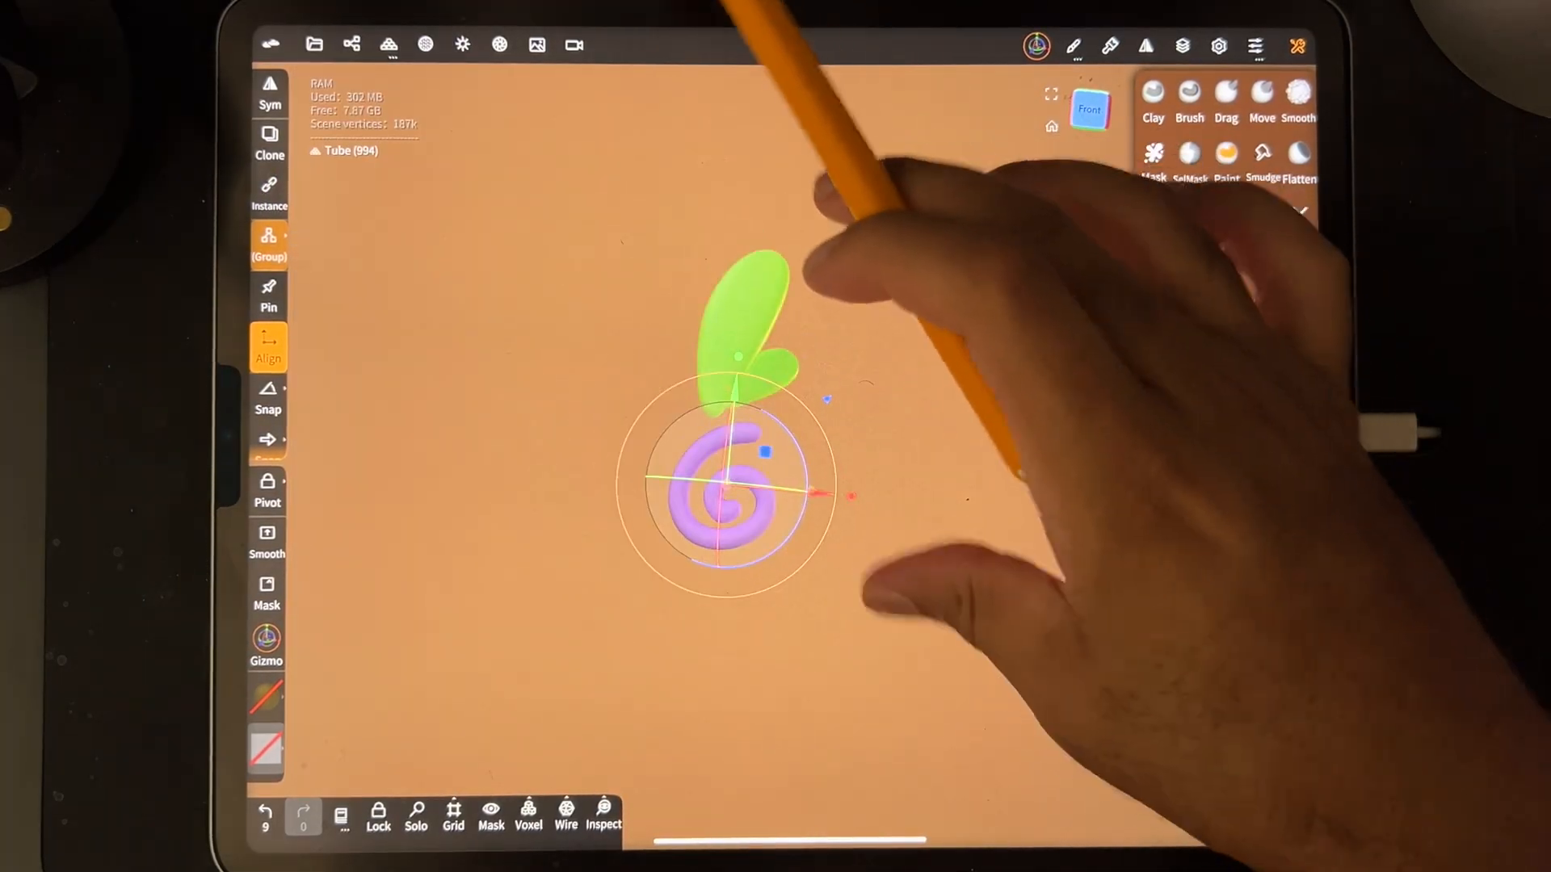
# Switch Leaf 1's material from Subsurface to Opaque.
pyautogui.click(356, 42)
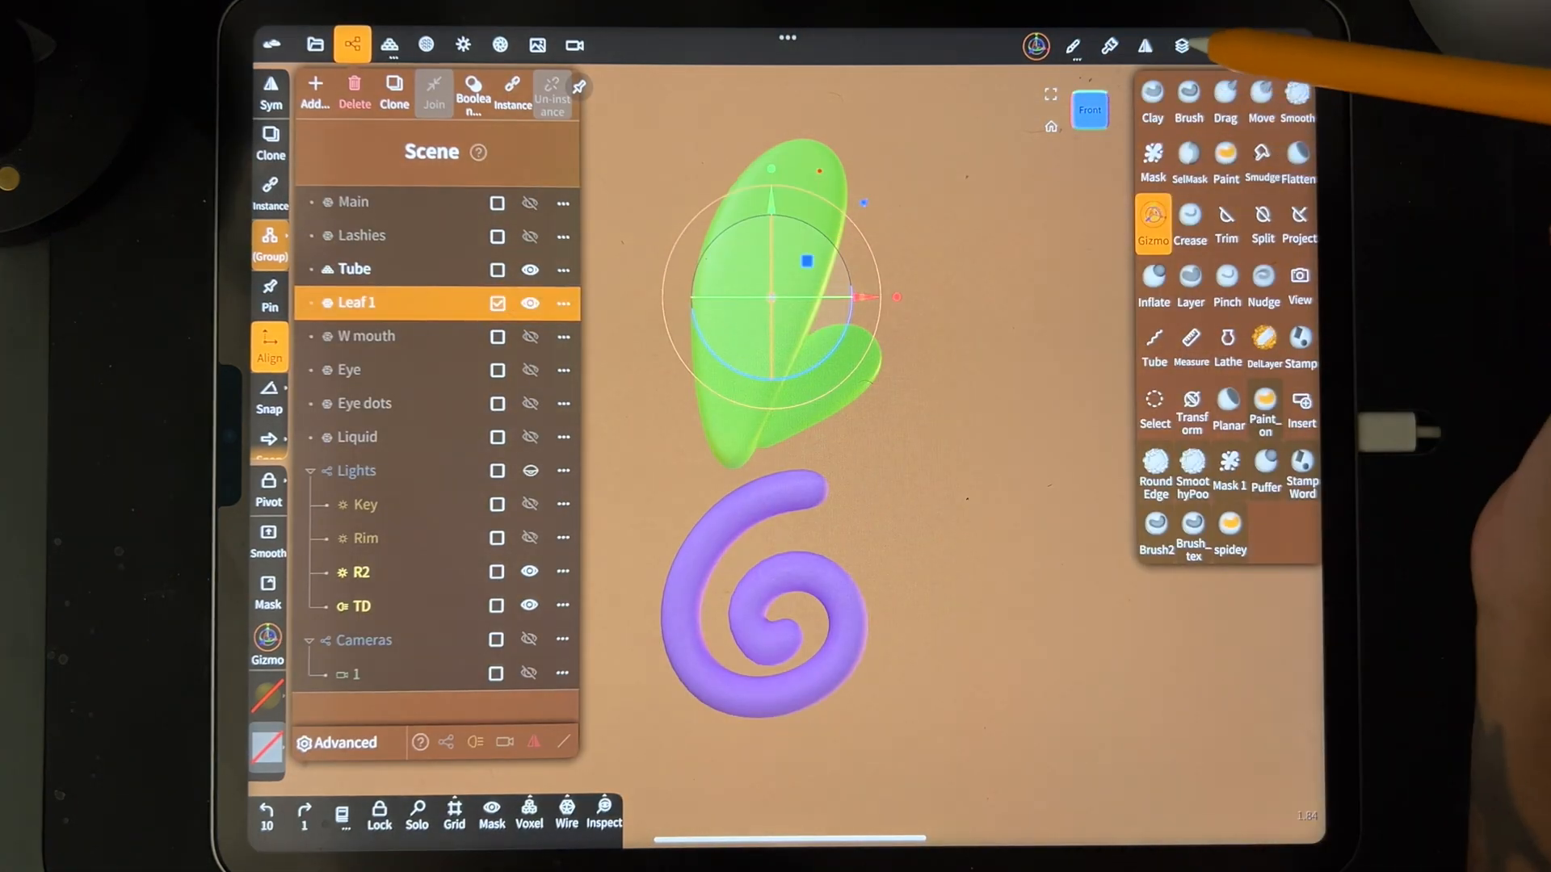
pyautogui.click(390, 44)
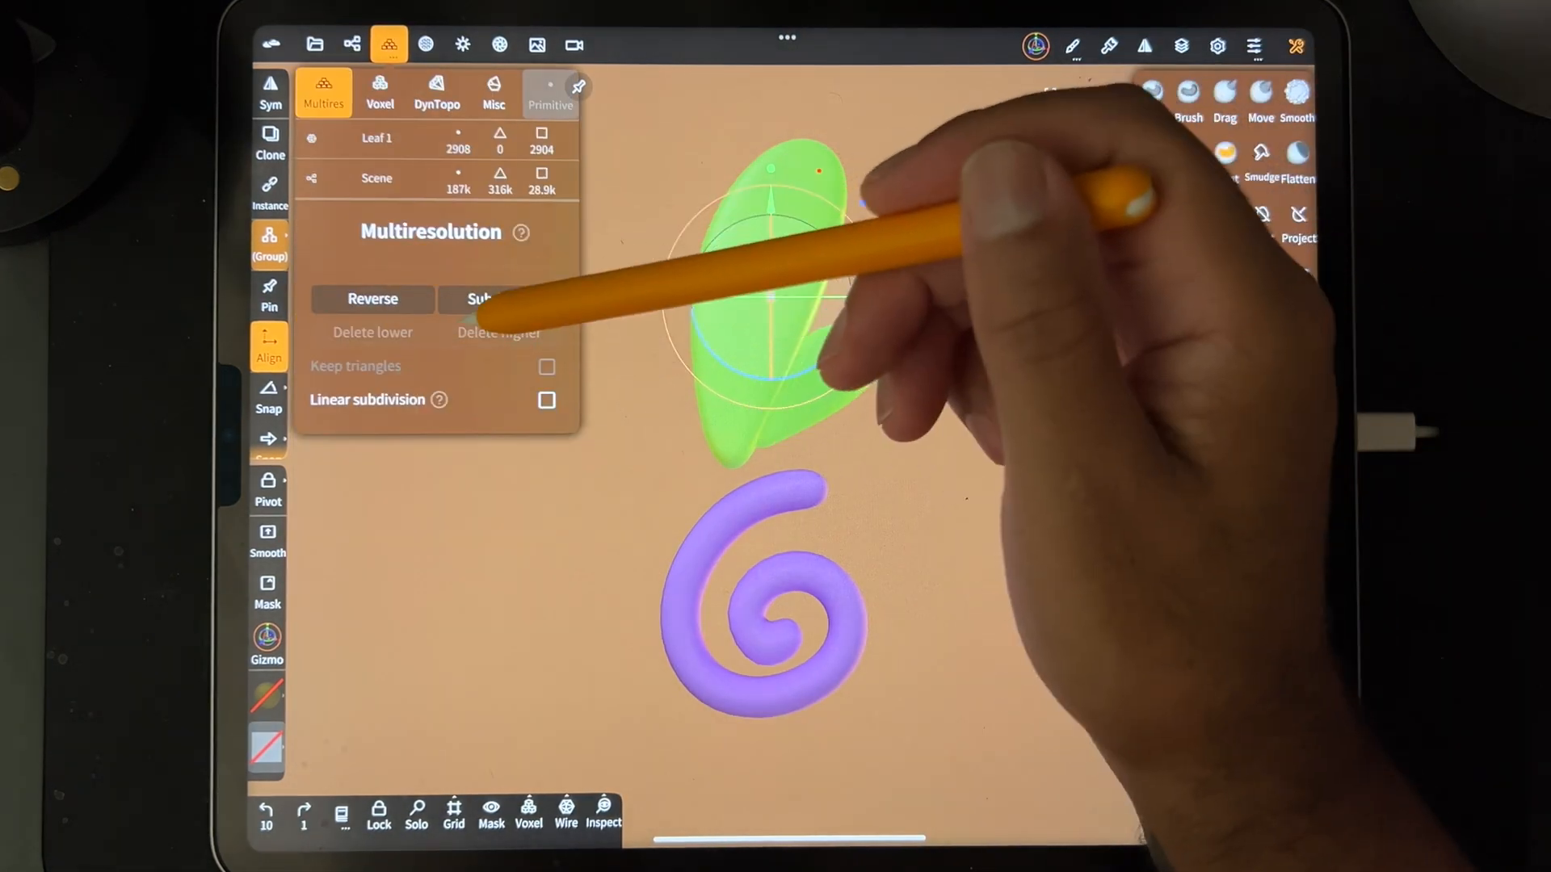
pyautogui.click(426, 43)
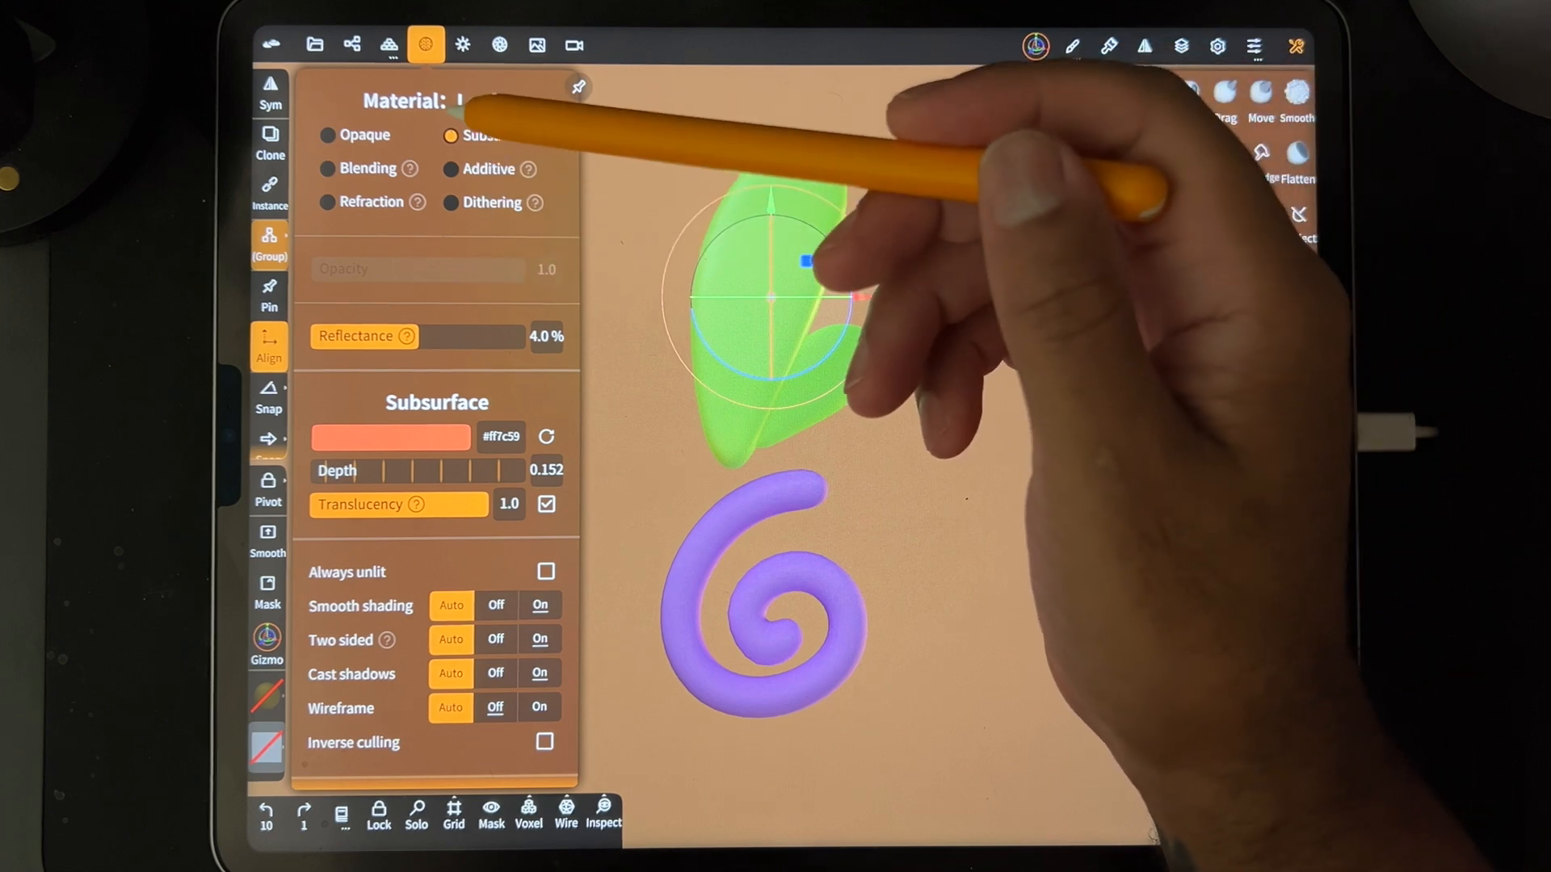
pyautogui.click(328, 135)
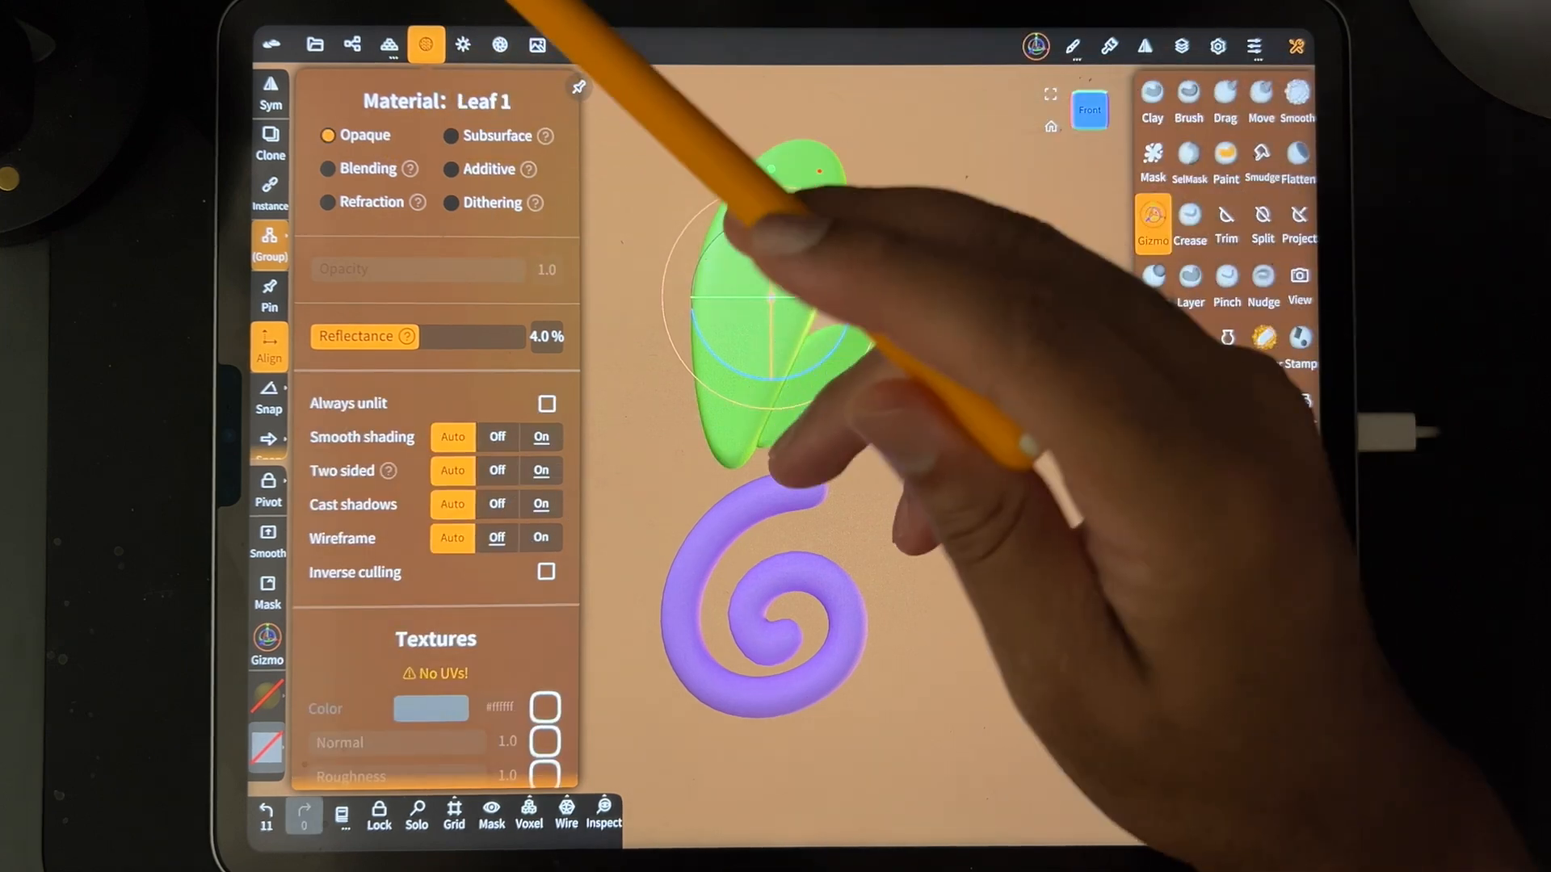
pyautogui.click(380, 45)
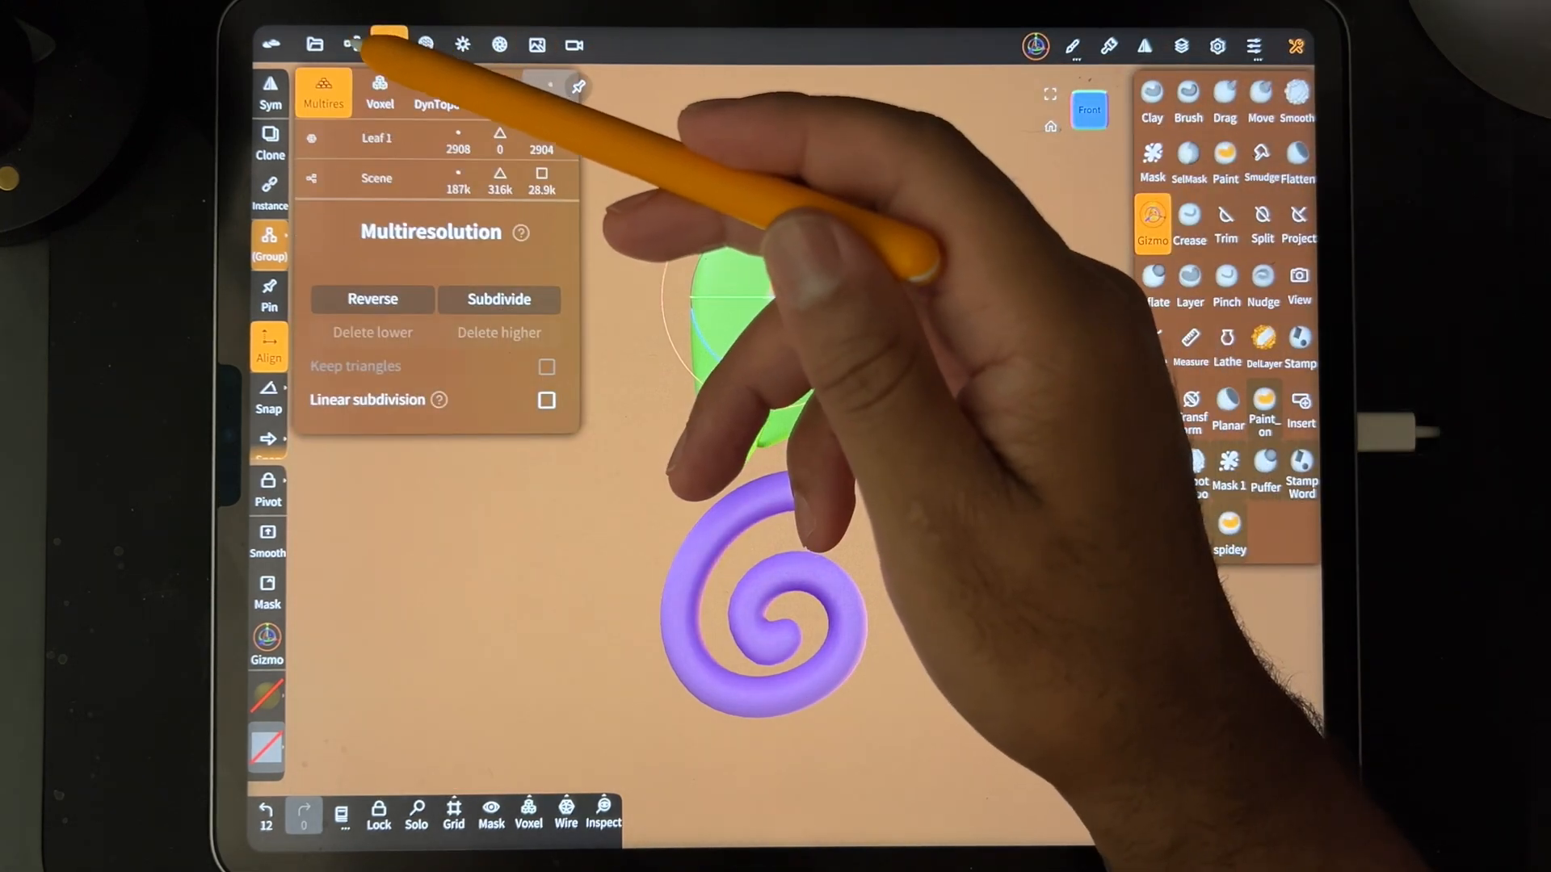
# Voxel remesh Leaf 1 and the Tube swirl, selecting both in the Scene panel.
pyautogui.click(370, 42)
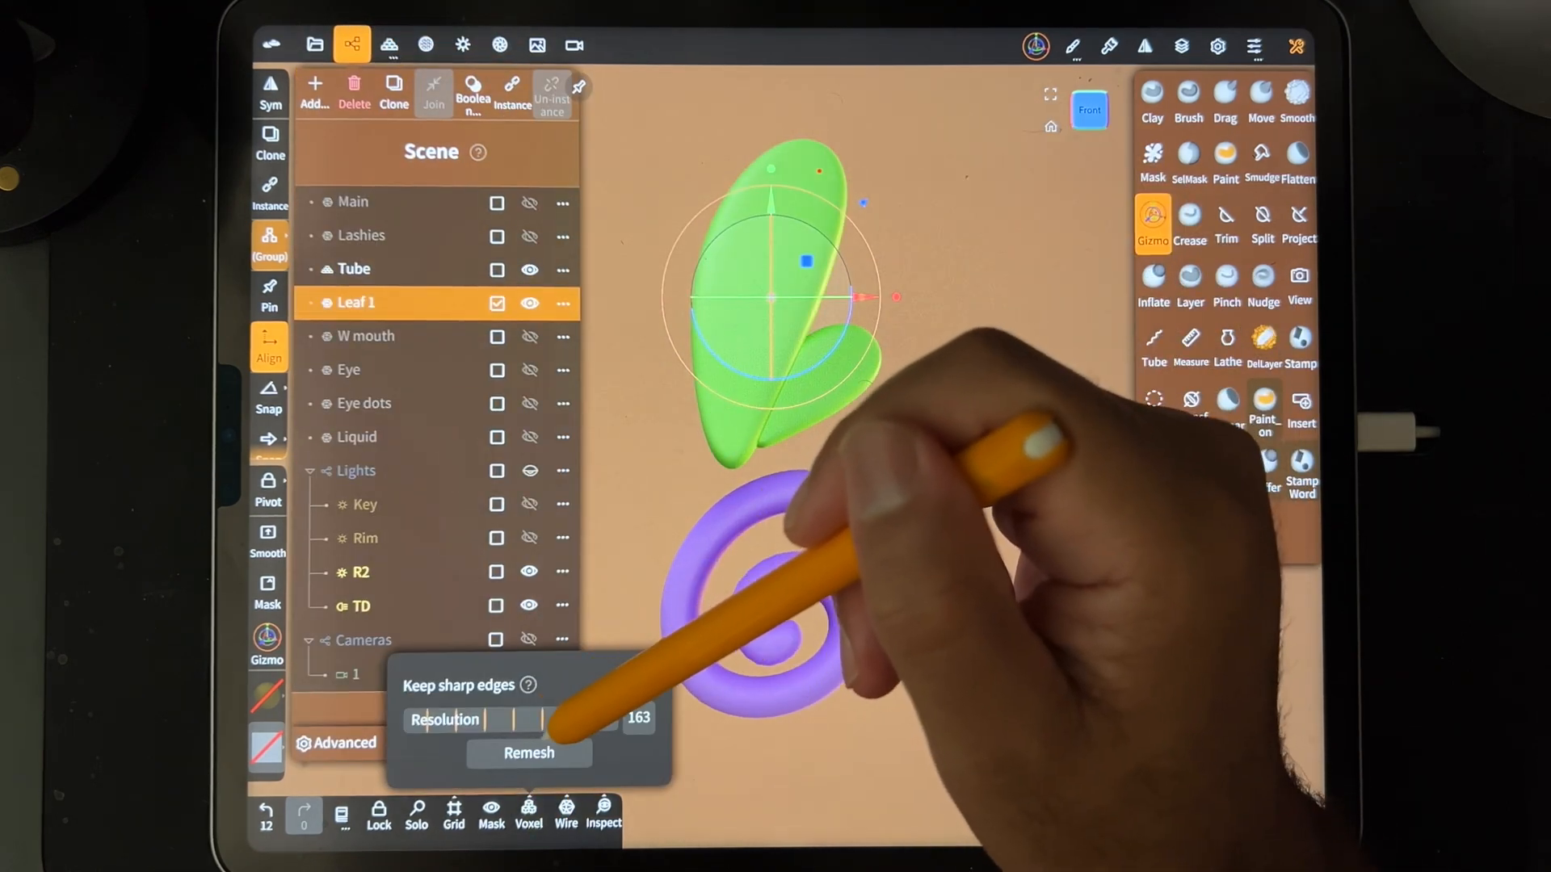
pyautogui.click(529, 753)
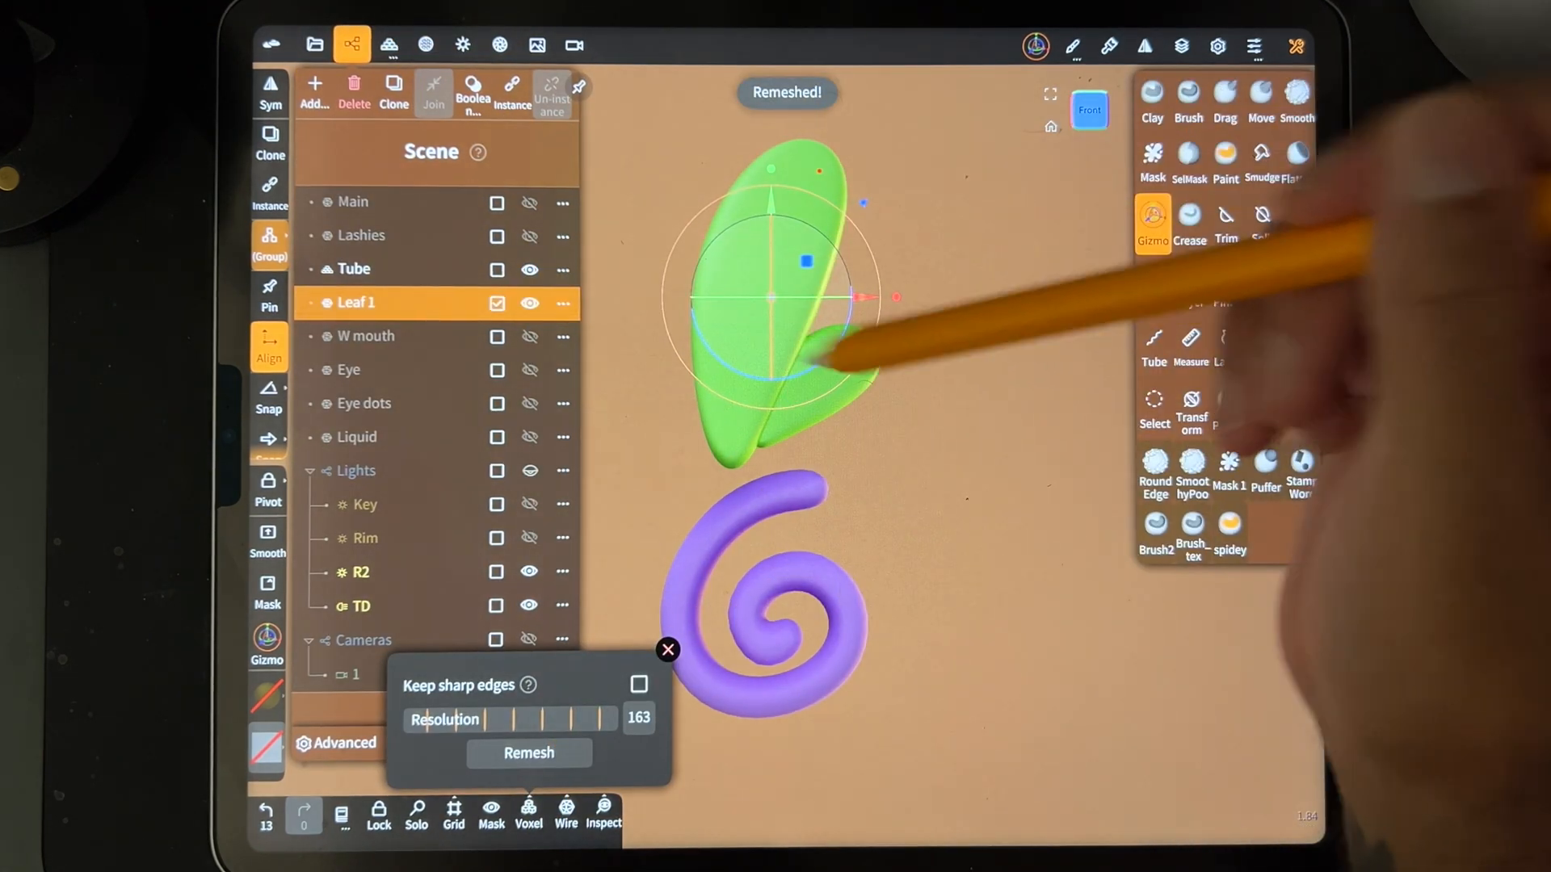
pyautogui.click(422, 43)
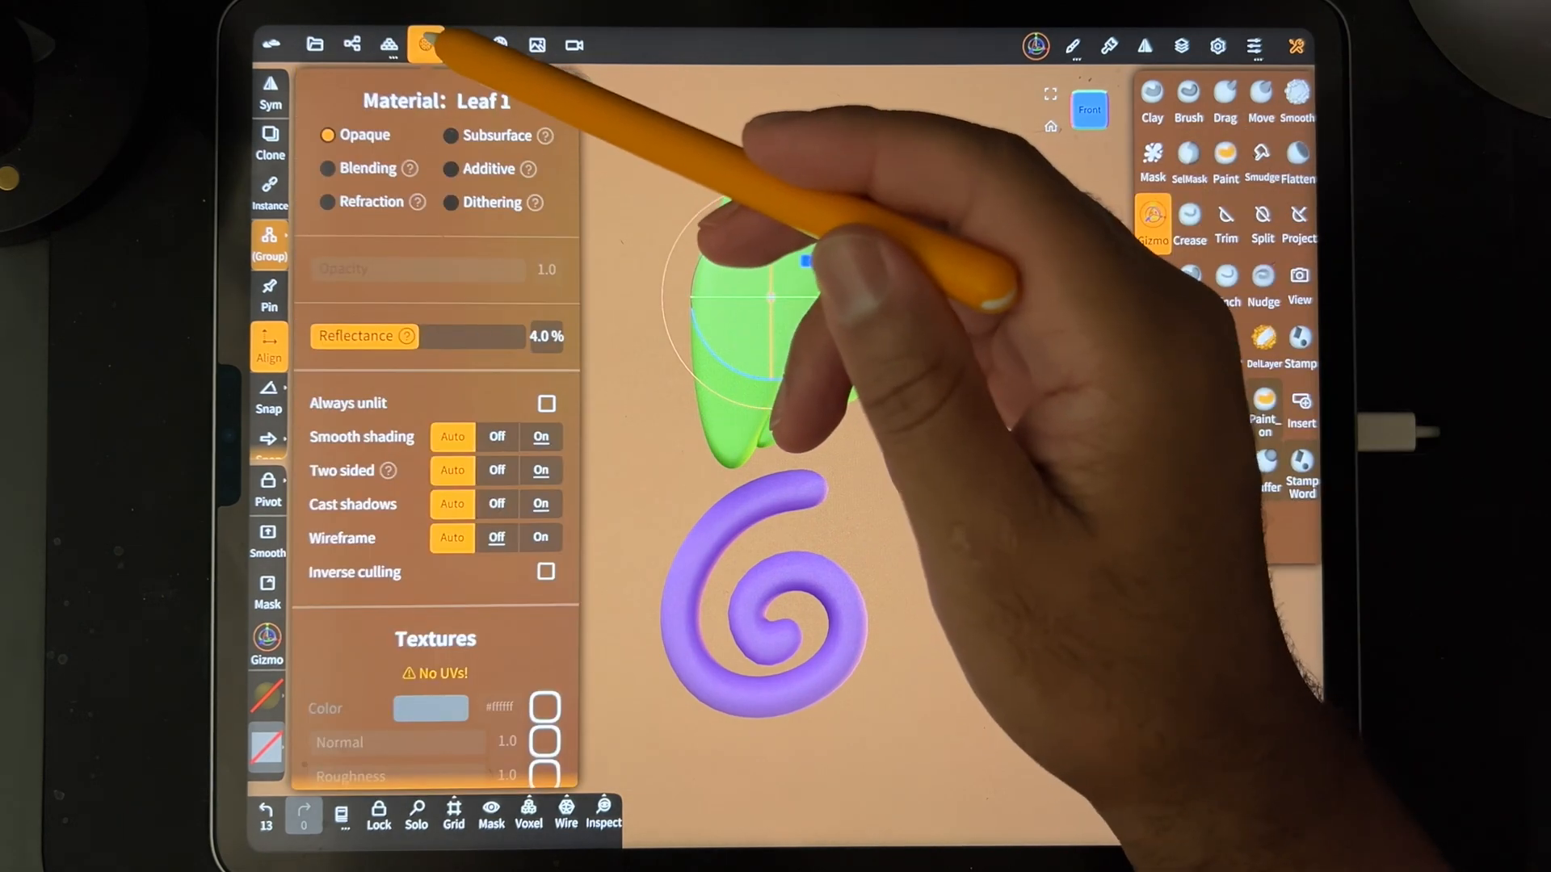
pyautogui.click(420, 45)
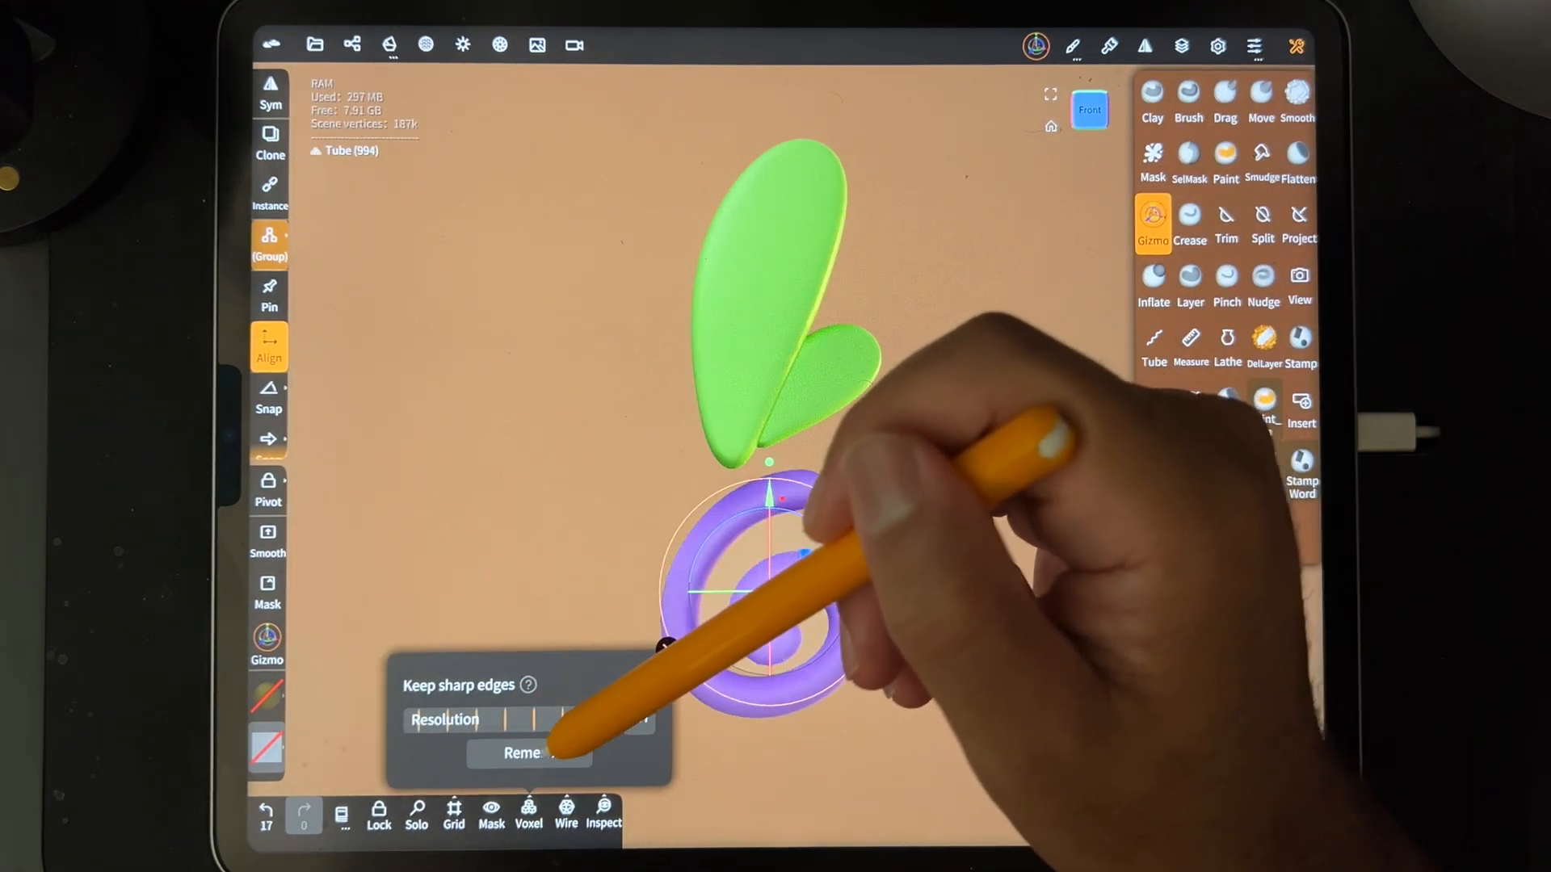
pyautogui.click(353, 43)
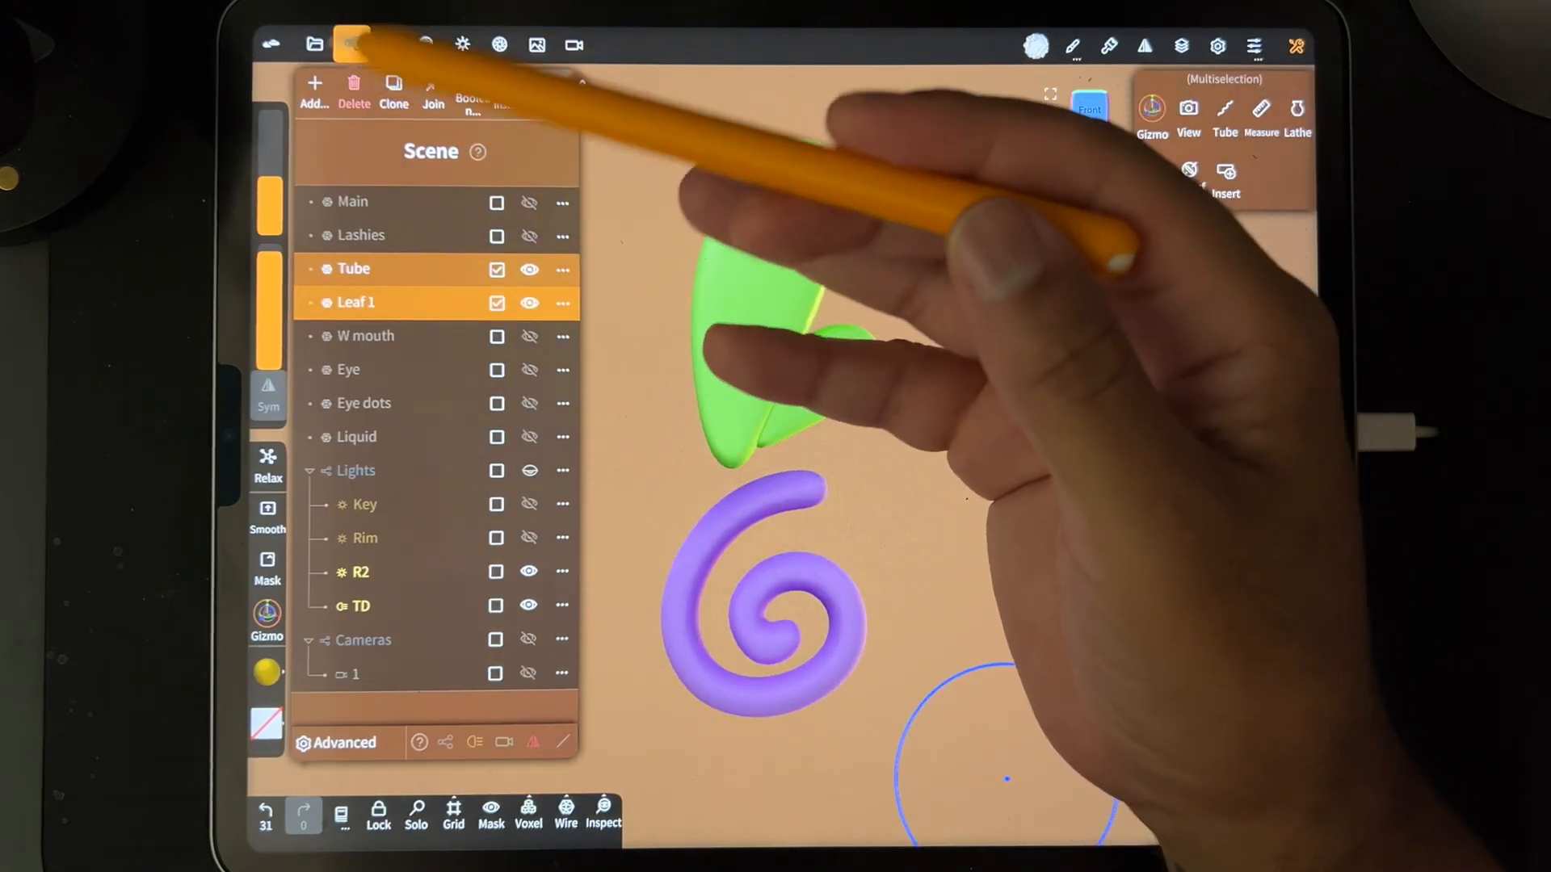
pyautogui.click(317, 42)
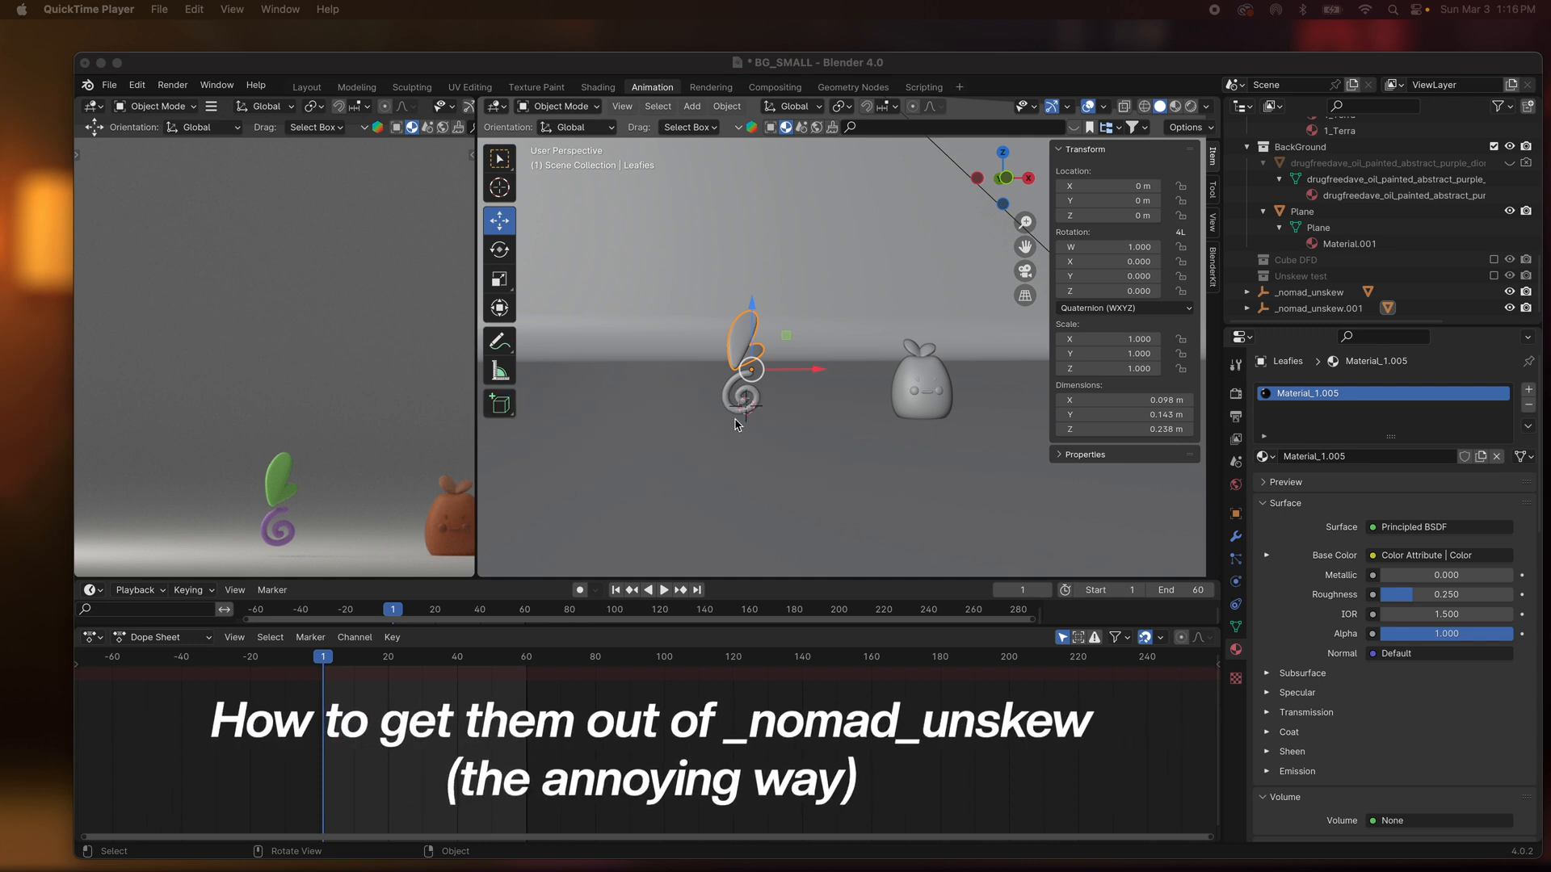
# Select the imported Leafies mesh under its _nomad_unskew parent in the Outliner.
pyautogui.click(1247, 293)
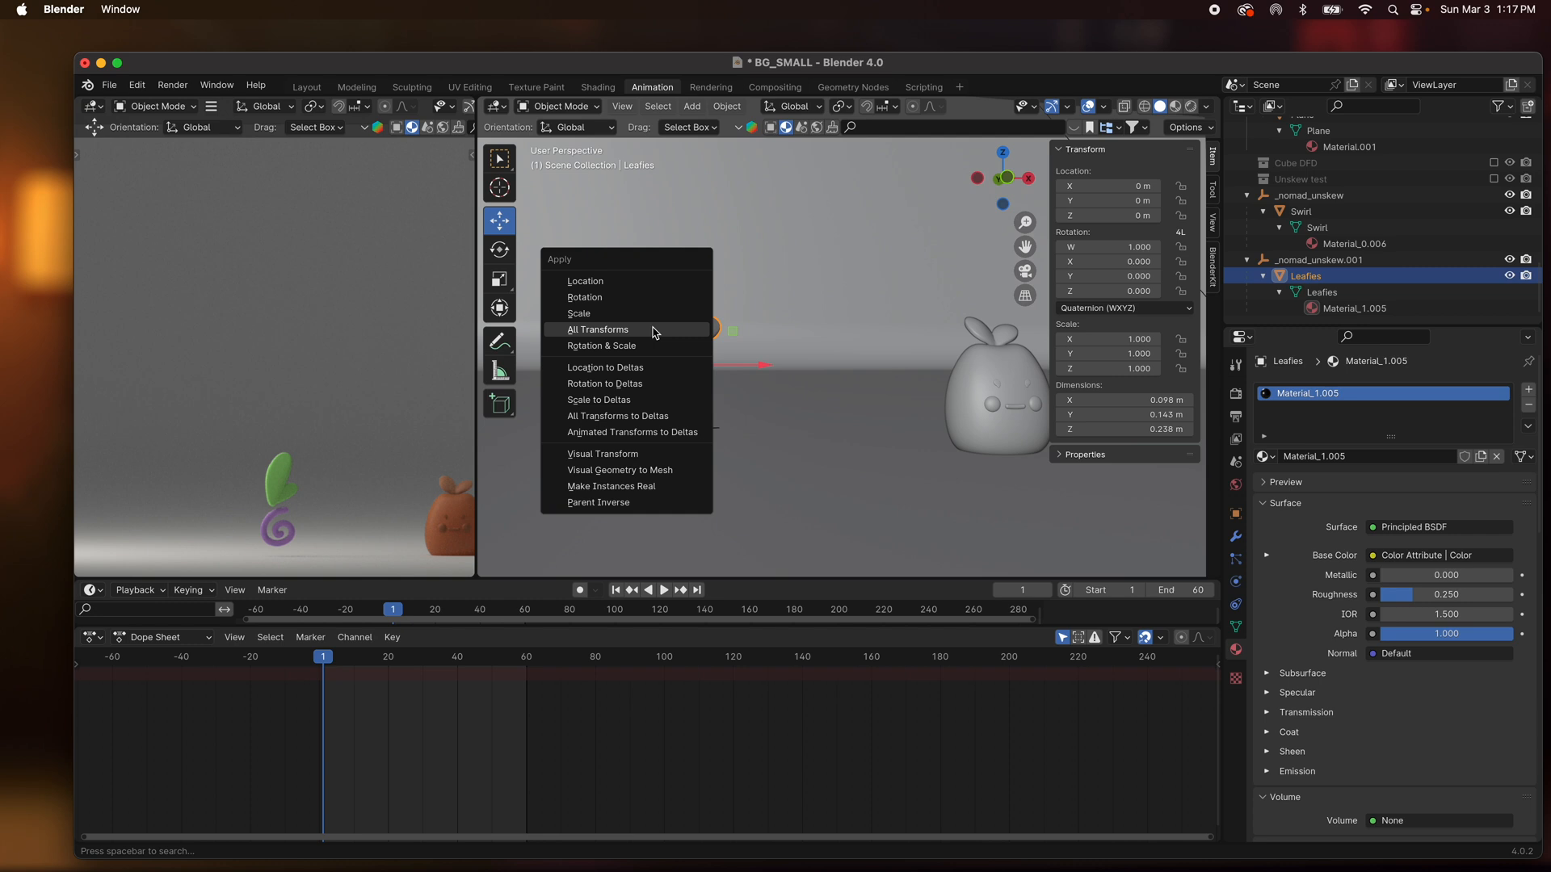
# Apply All Transforms to Leafies and Swirl, resetting rotation and scale to one.
pyautogui.click(597, 329)
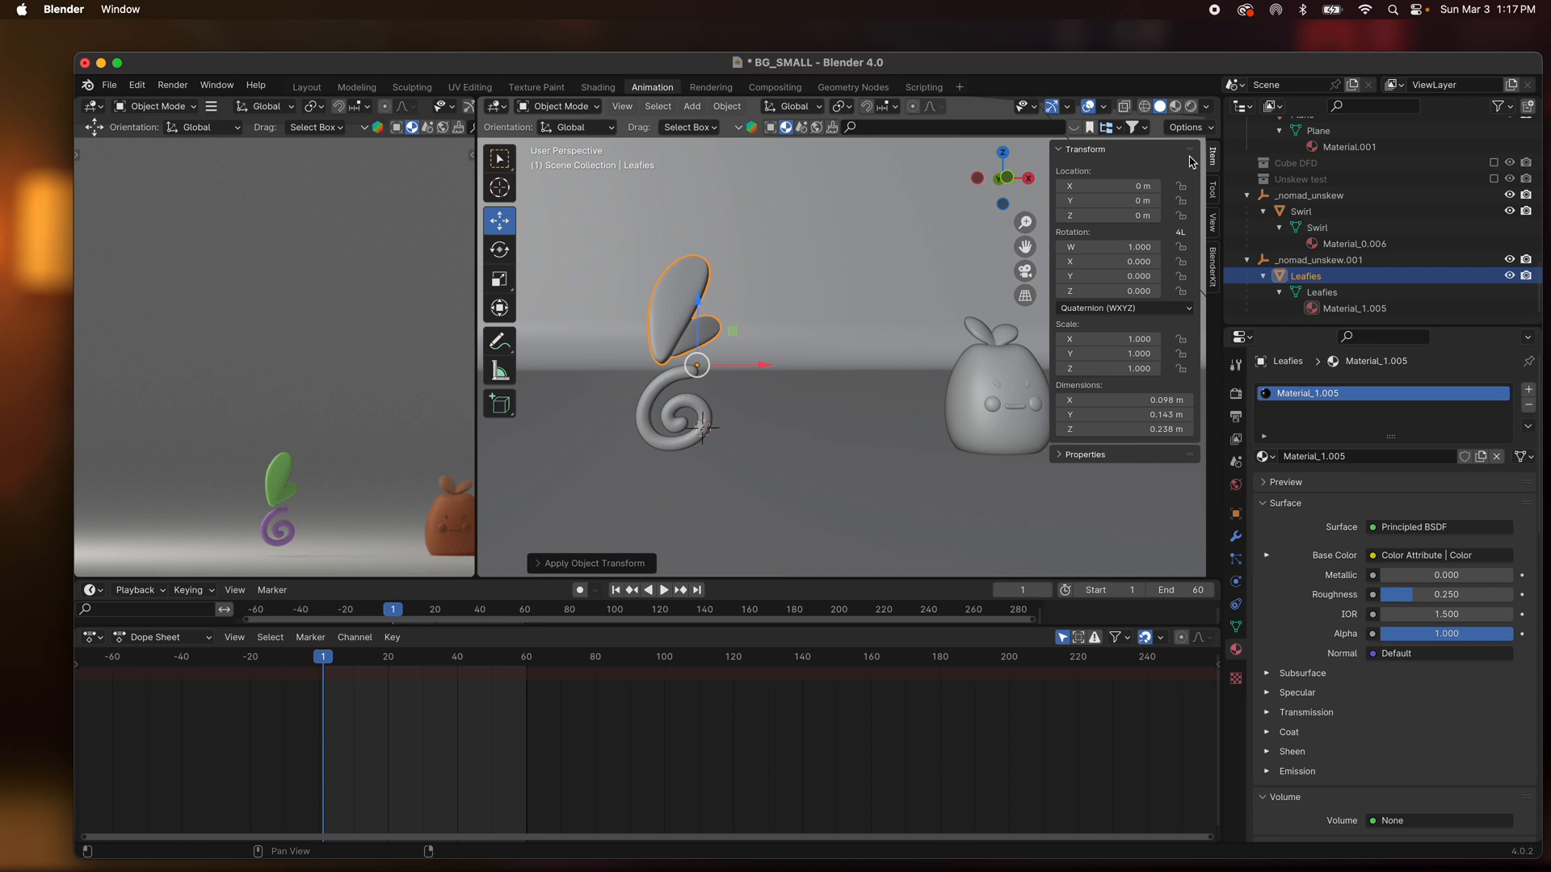
pyautogui.moveTo(1197, 469)
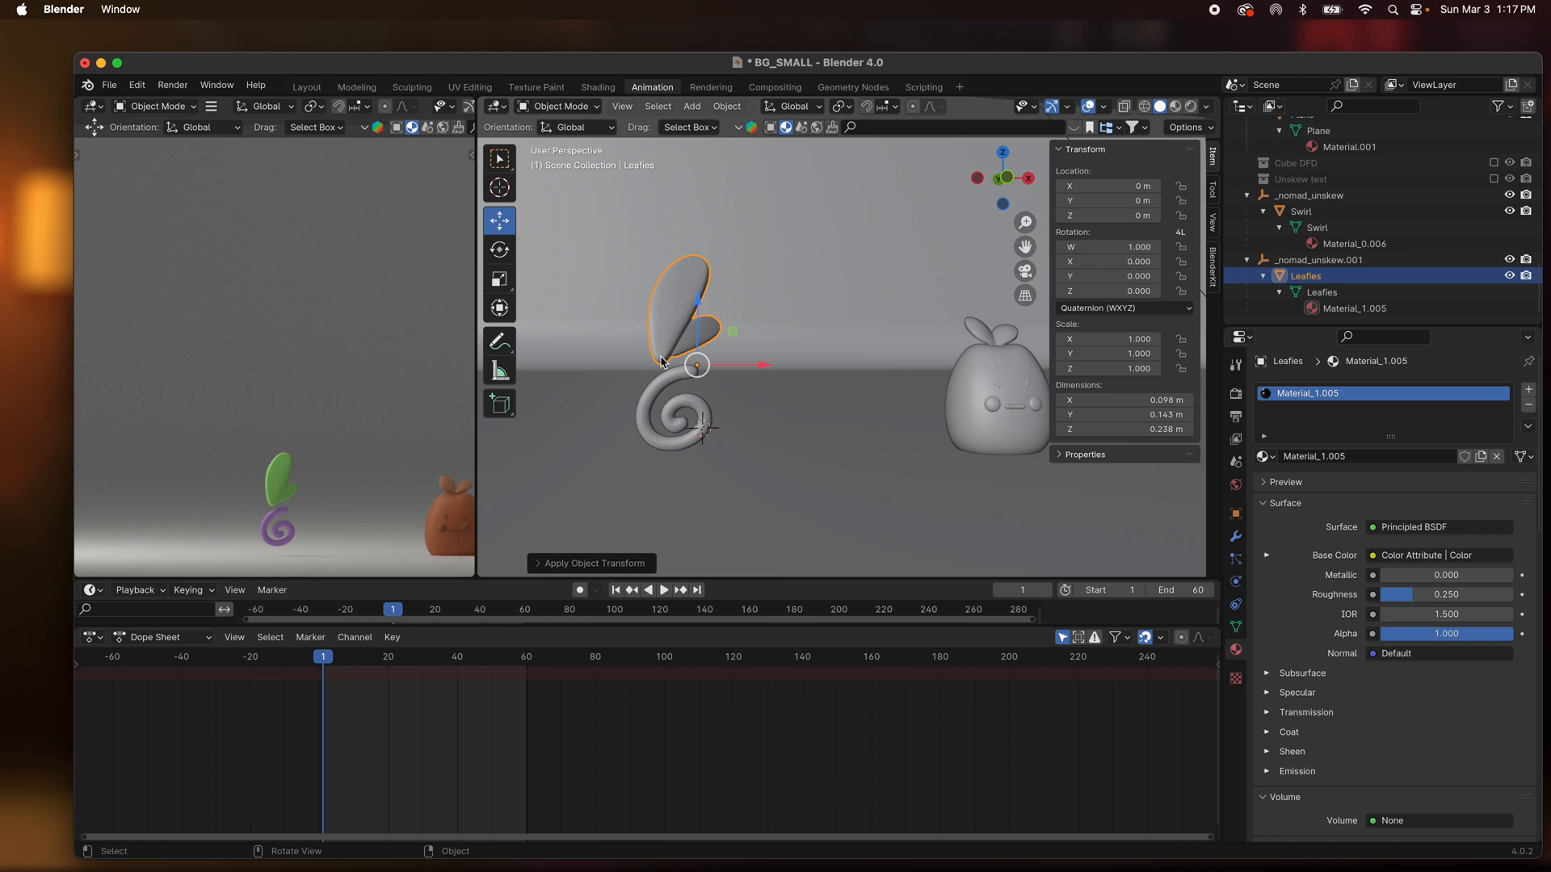
pyautogui.click(673, 411)
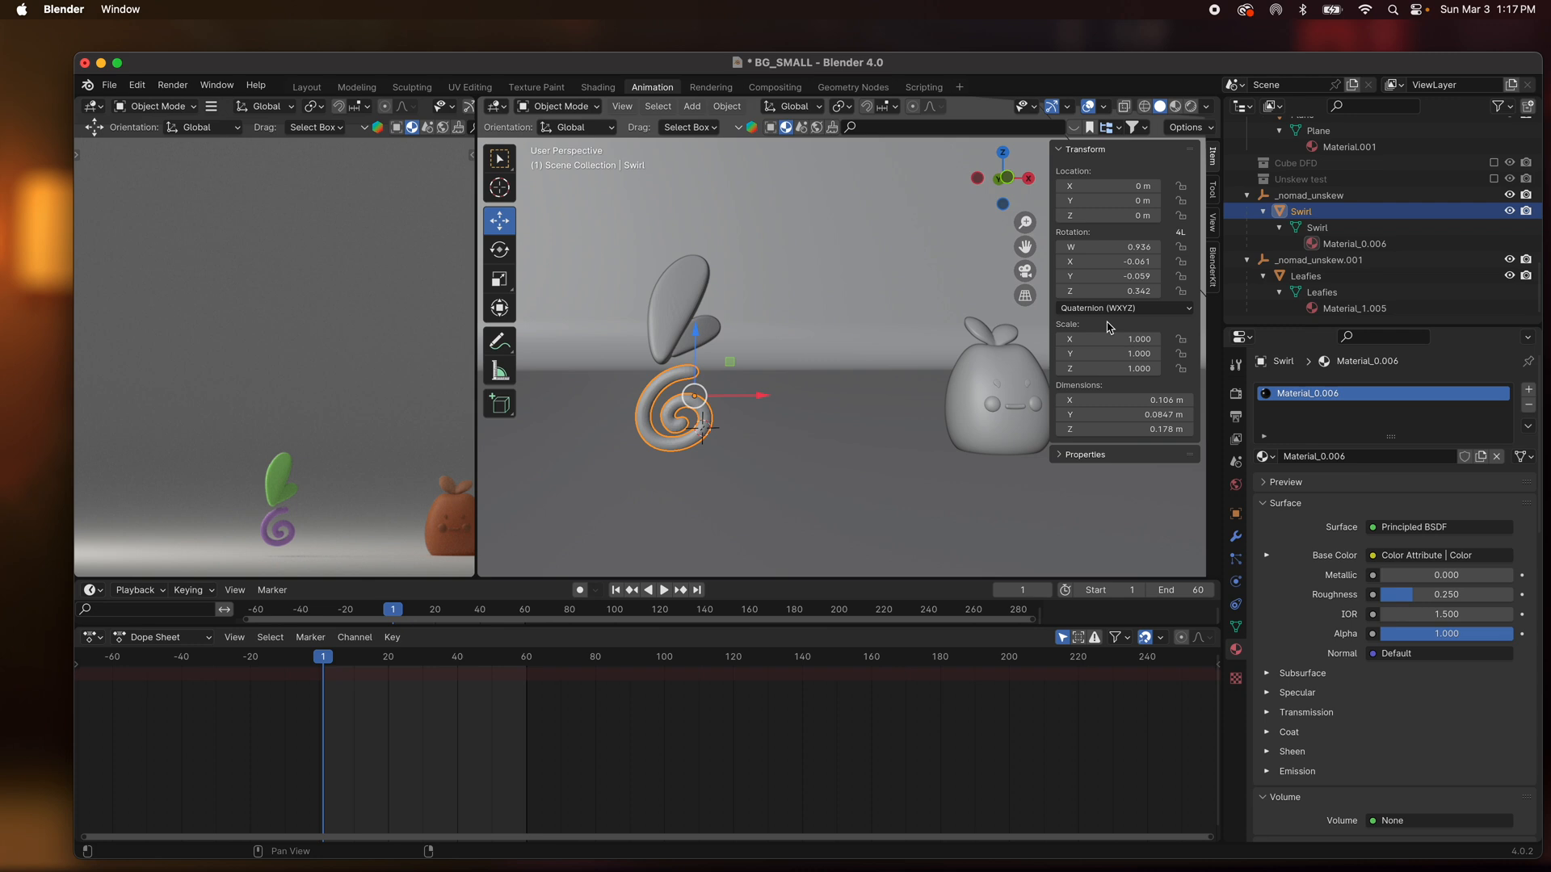
pyautogui.moveTo(777, 416)
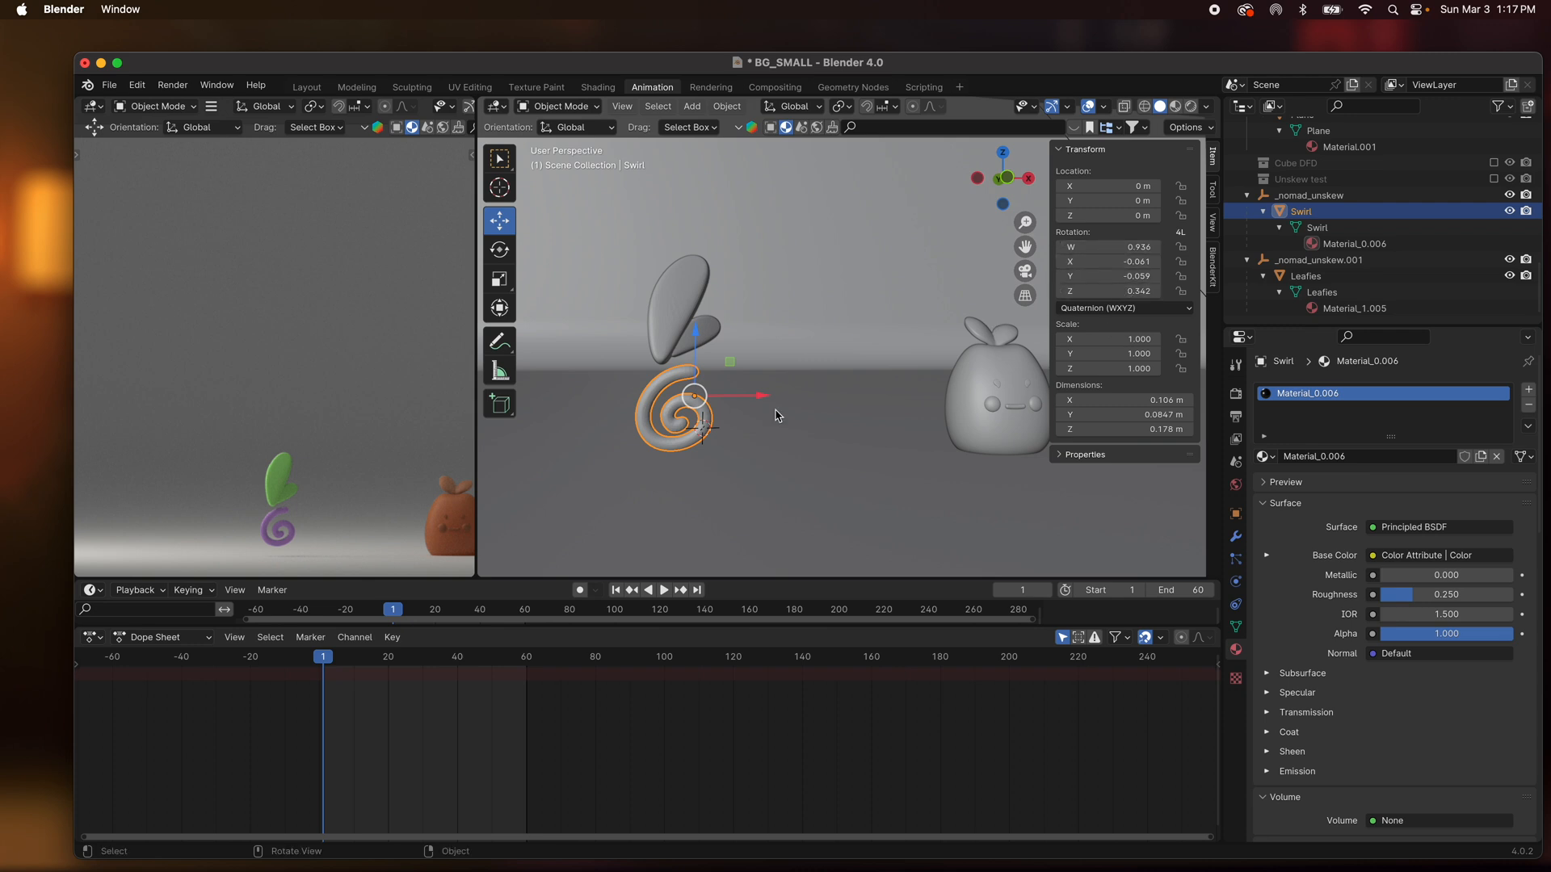
pyautogui.moveTo(669, 383)
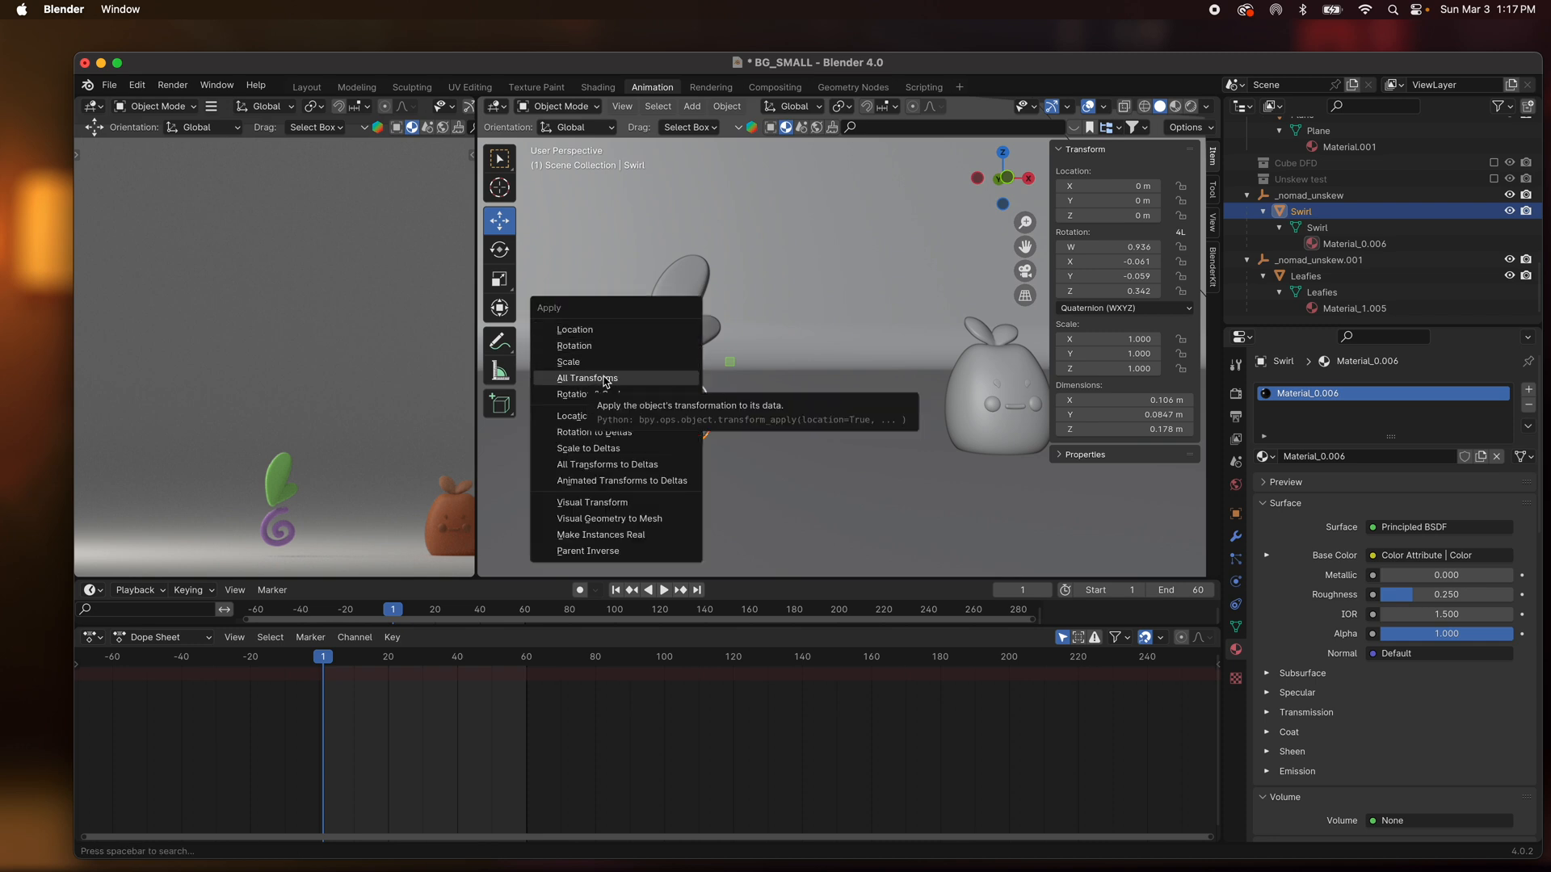
pyautogui.click(586, 378)
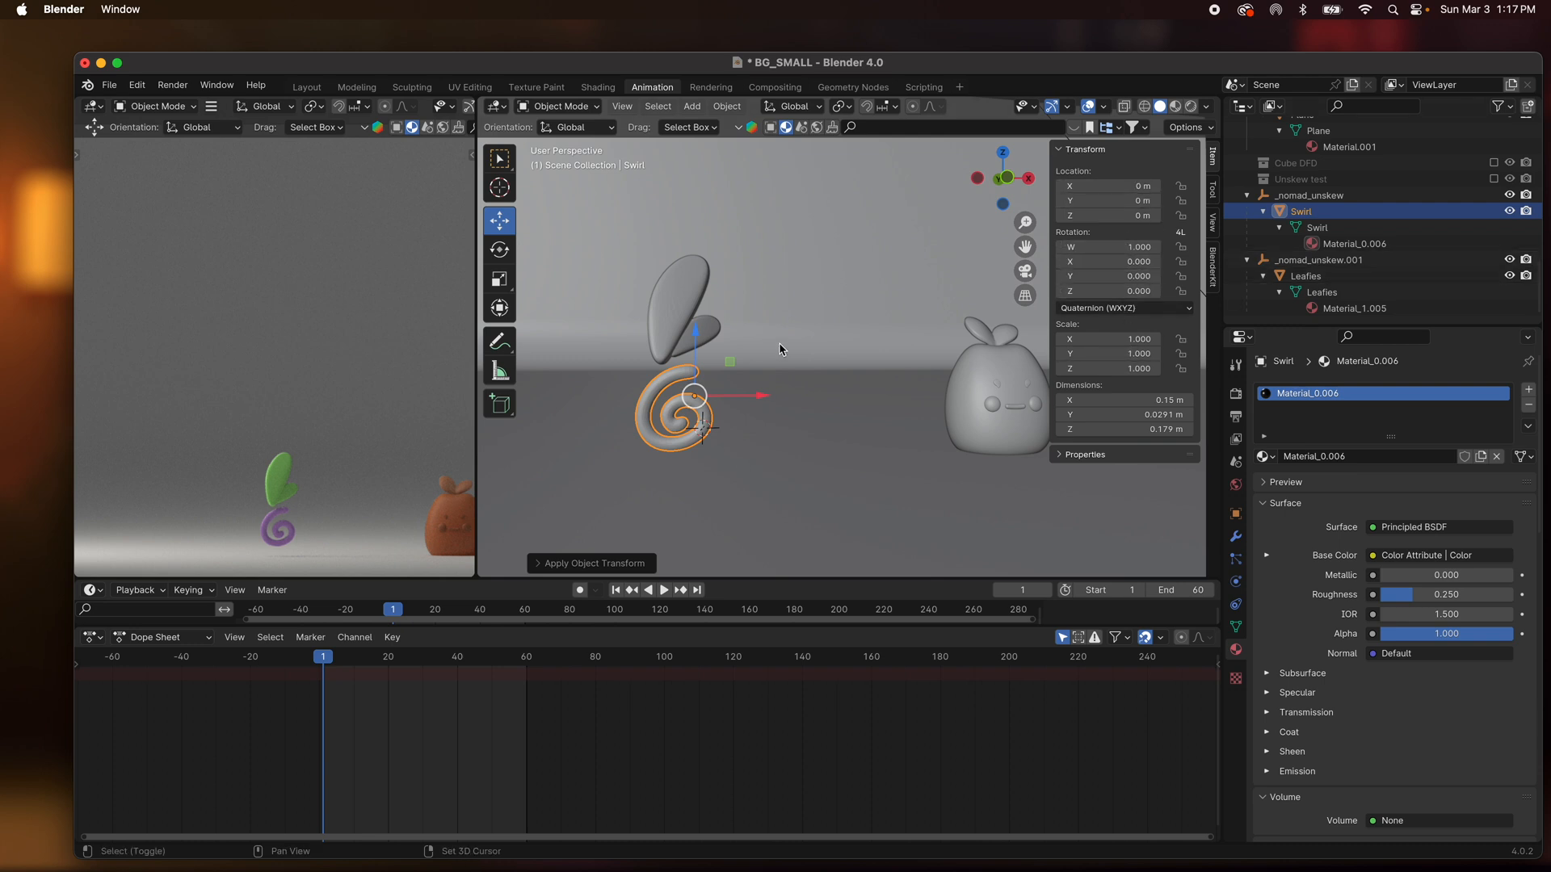
# Add a cube Empty and start scaling it.
pyautogui.click(692, 106)
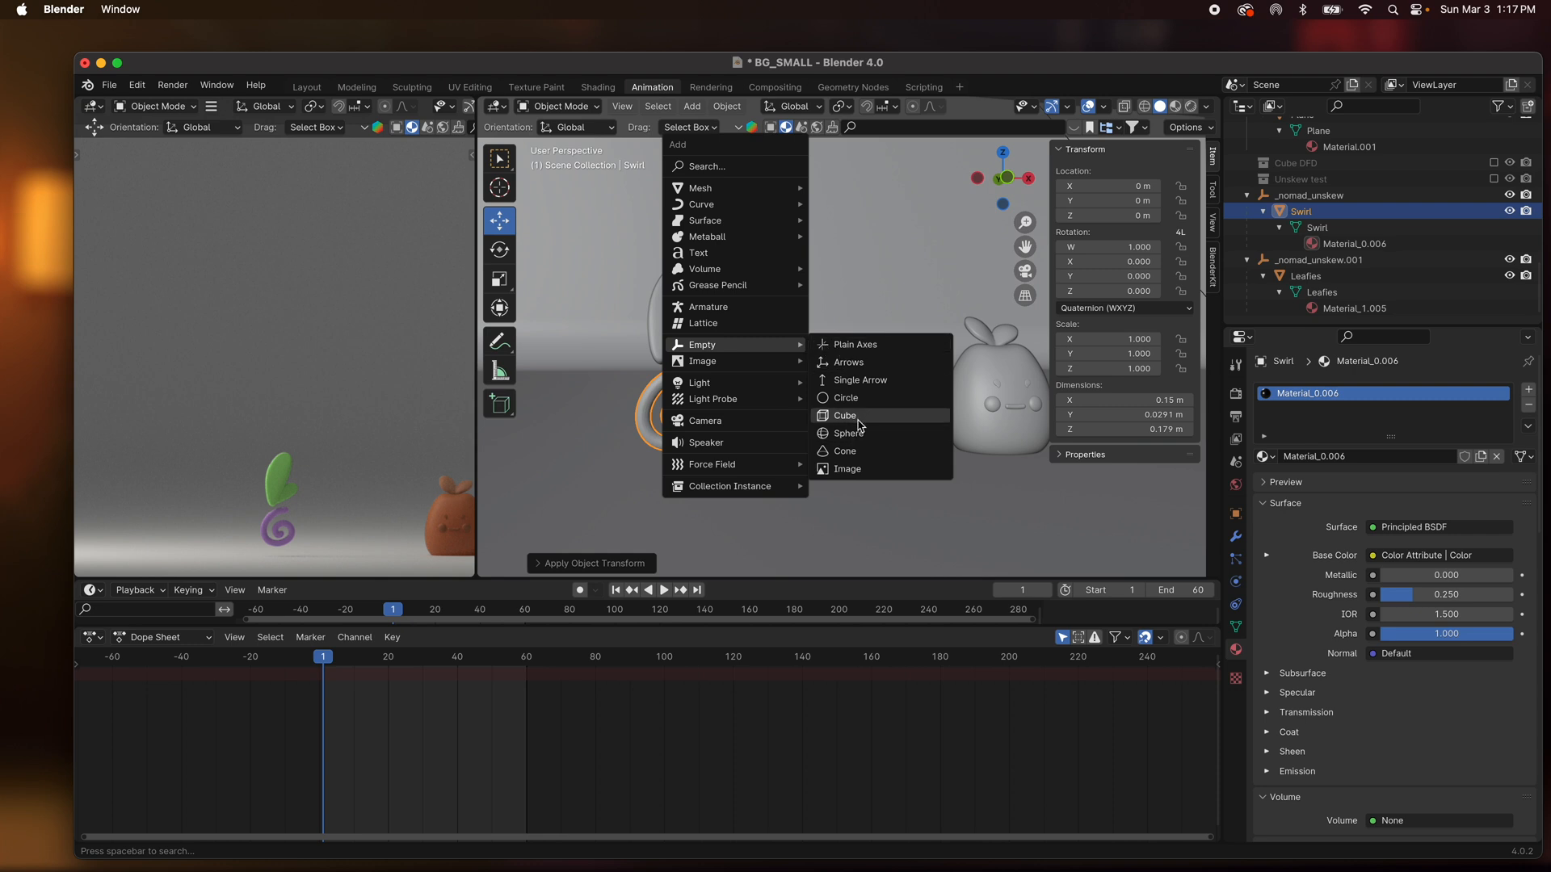
pyautogui.click(856, 345)
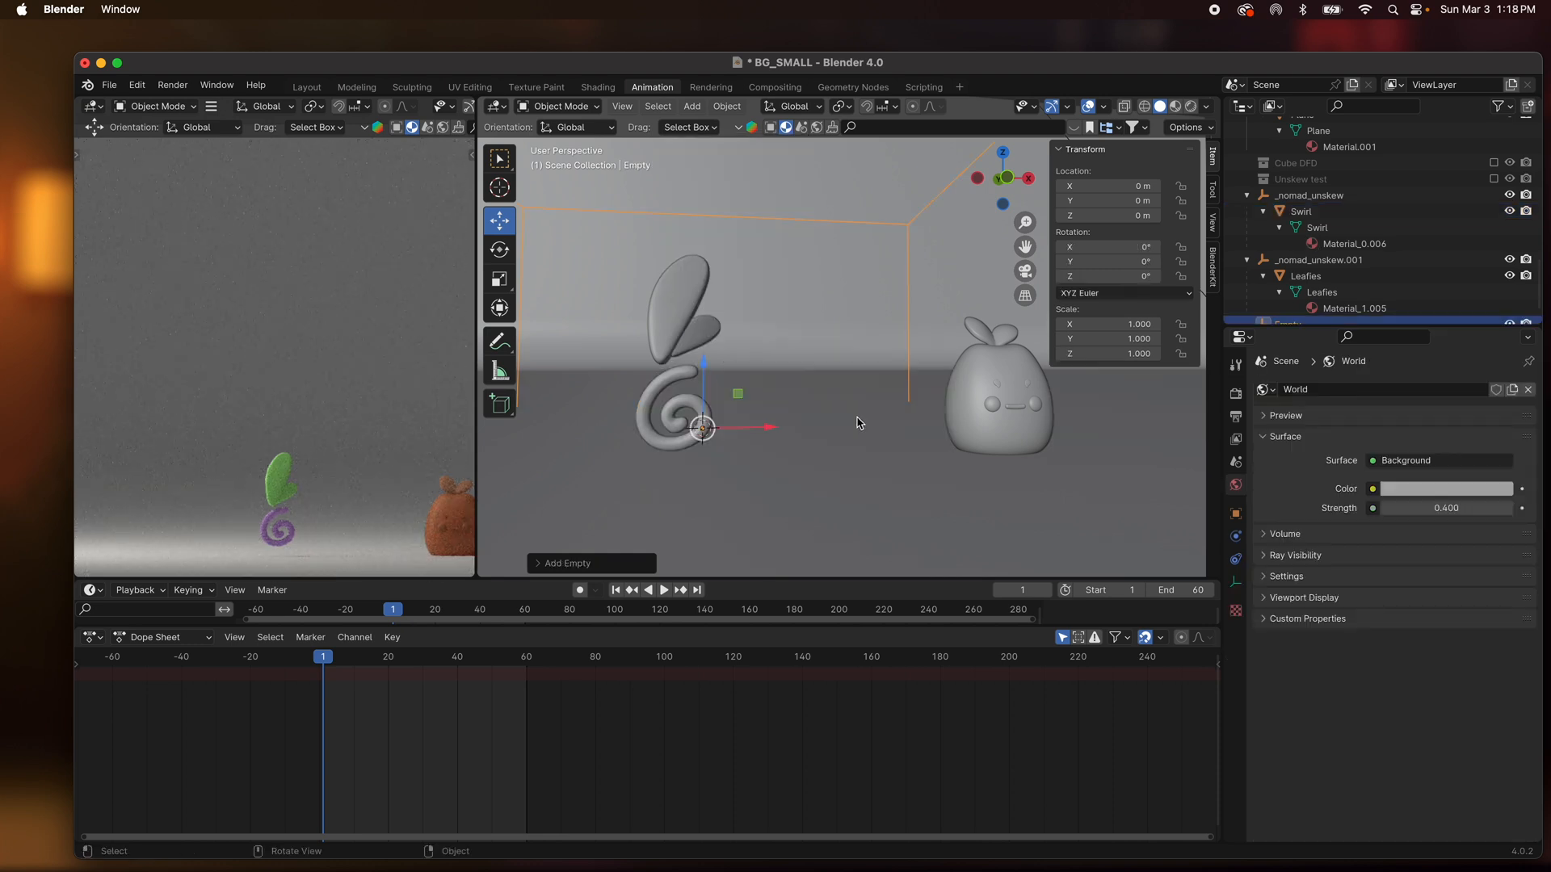
pyautogui.press('s')
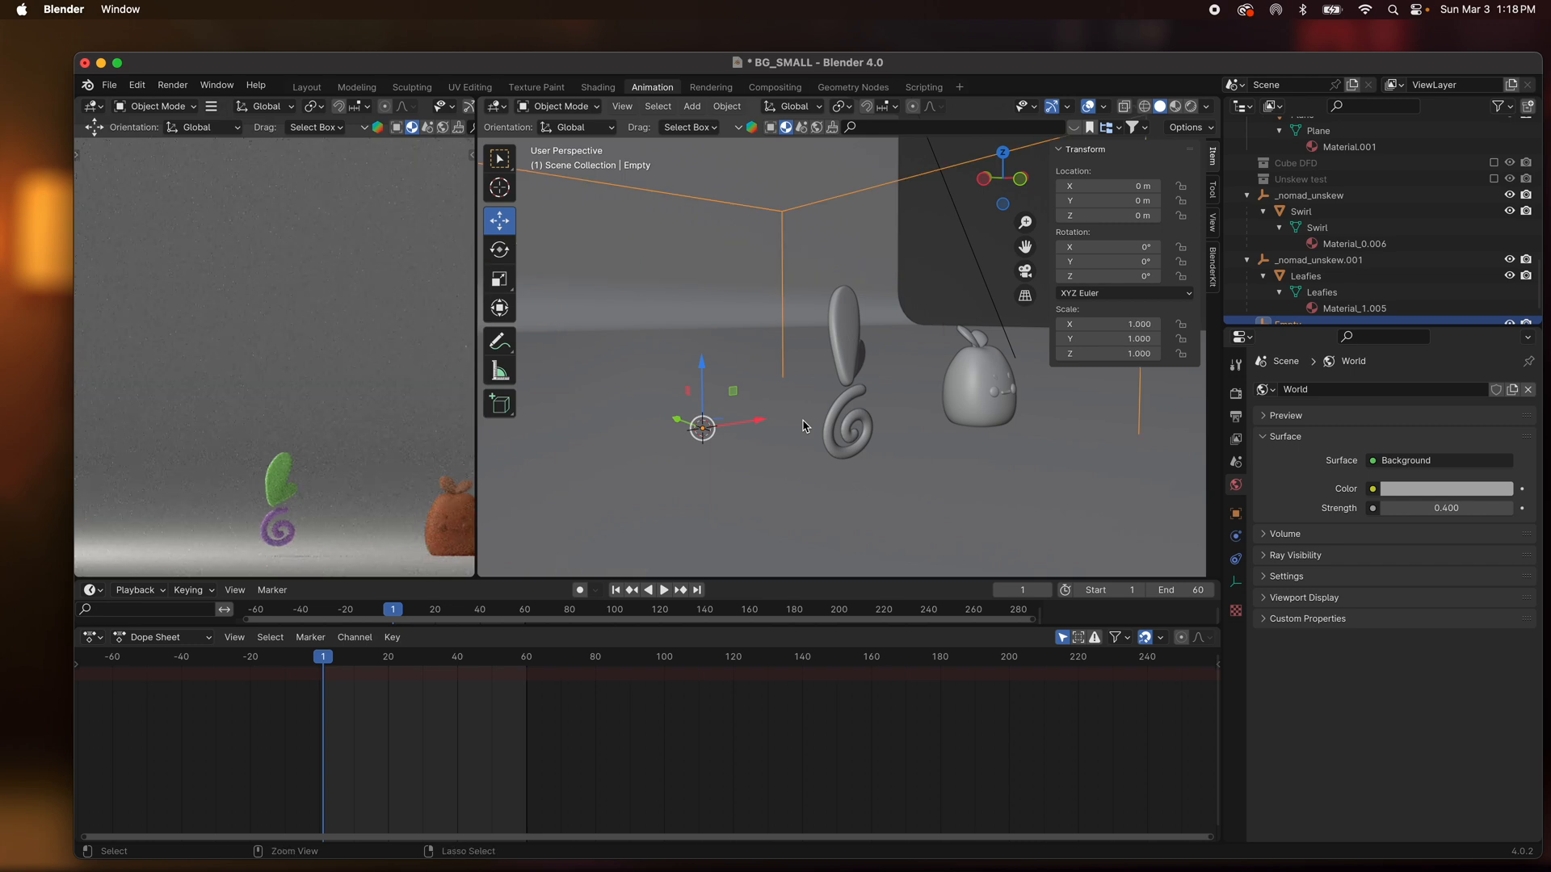
# Set Swirl's origin to its center of mass and add a cube Empty there.
pyautogui.click(845, 421)
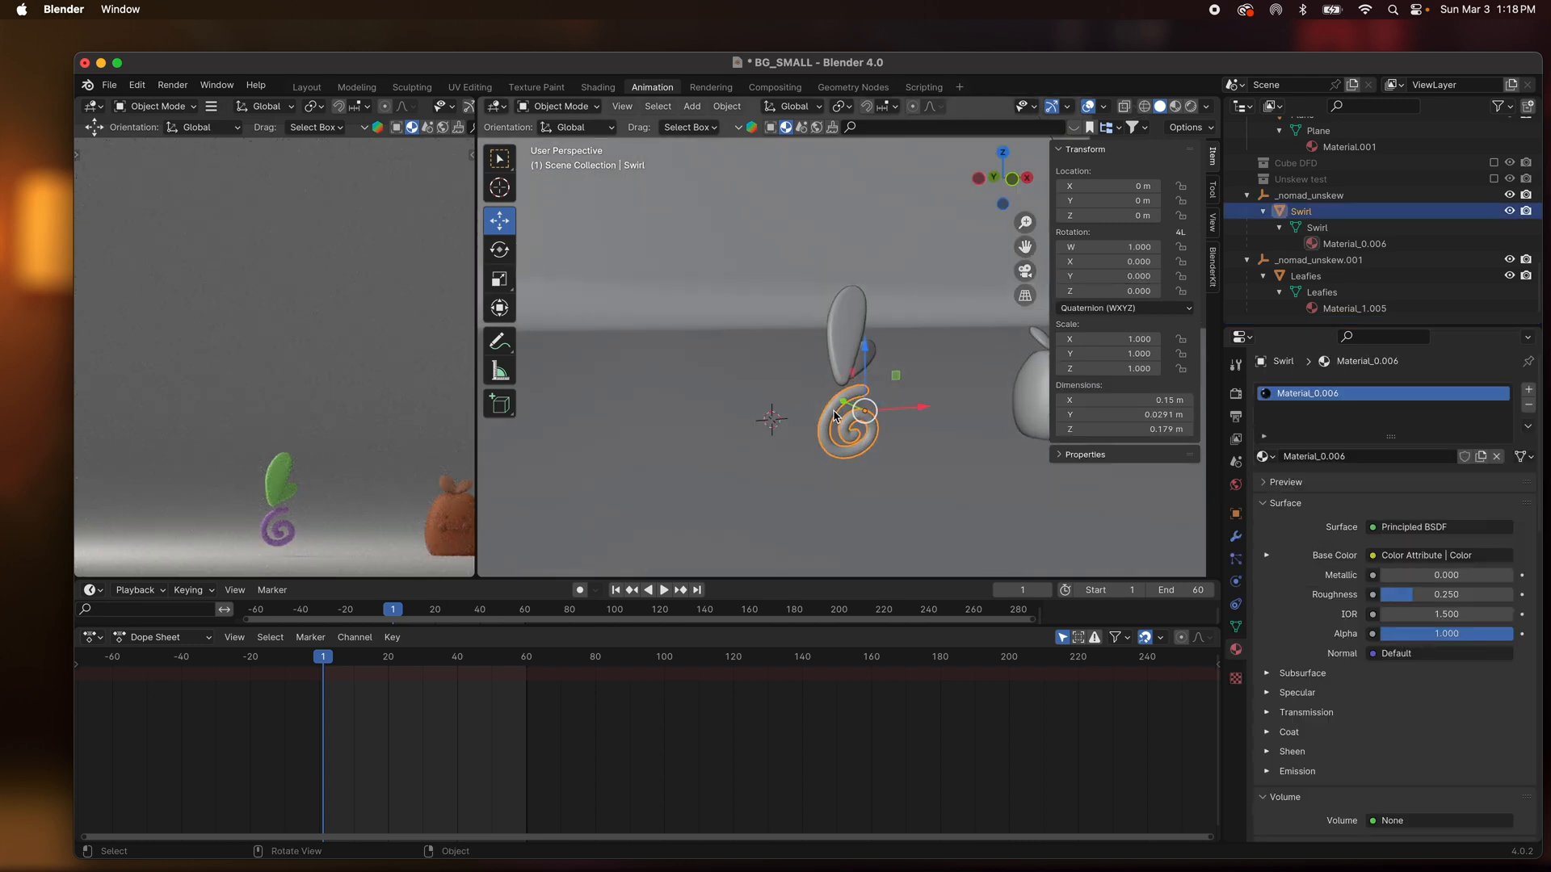
pyautogui.rightClick(835, 416)
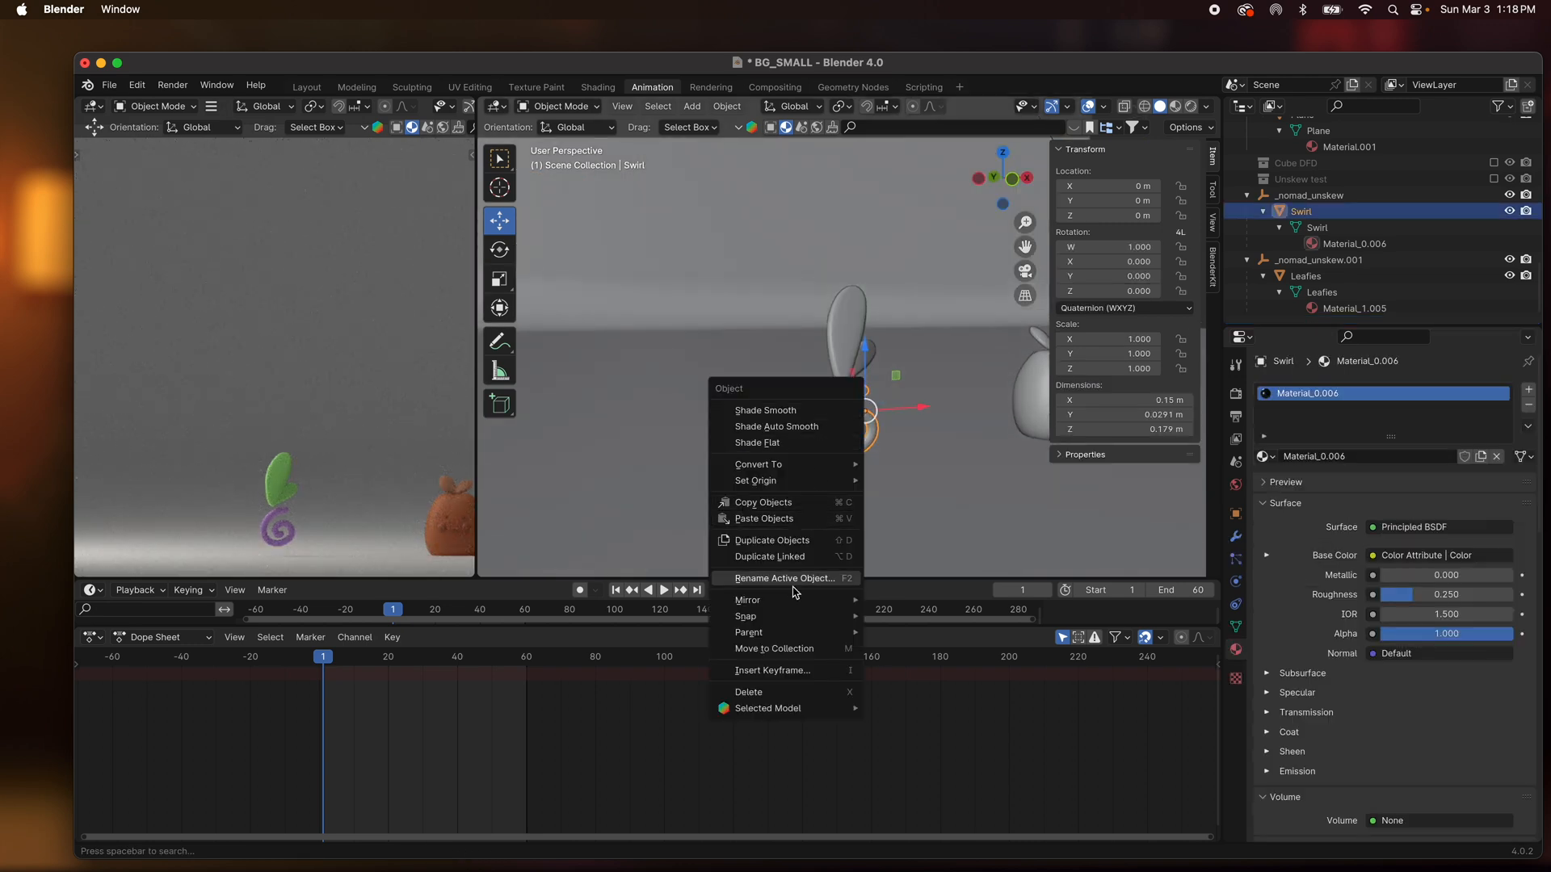
pyautogui.moveTo(745, 617)
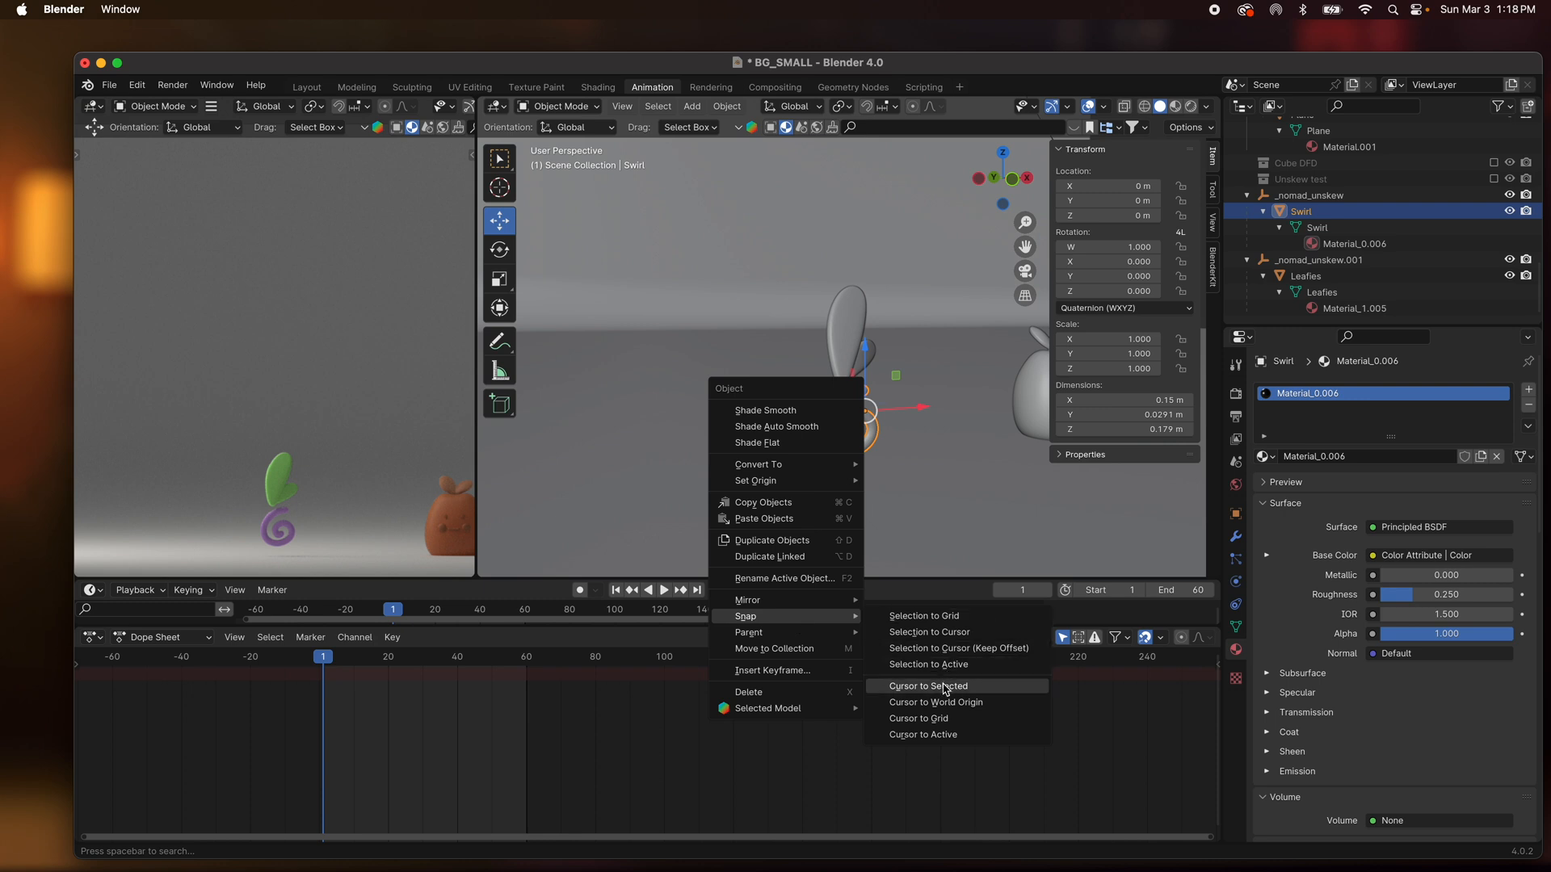
pyautogui.click(928, 686)
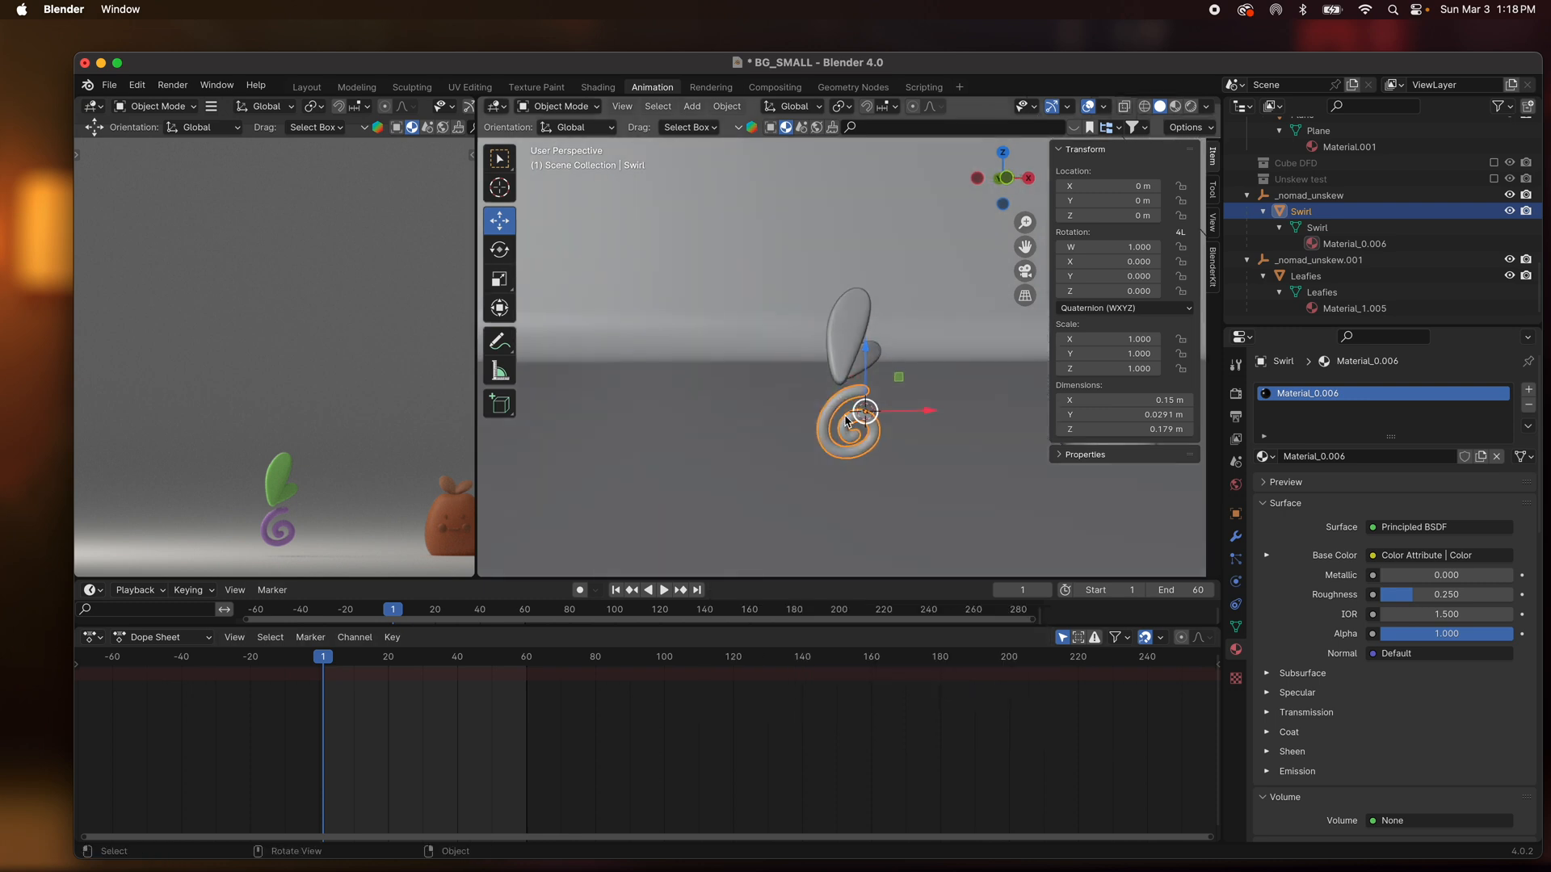
pyautogui.rightClick(846, 421)
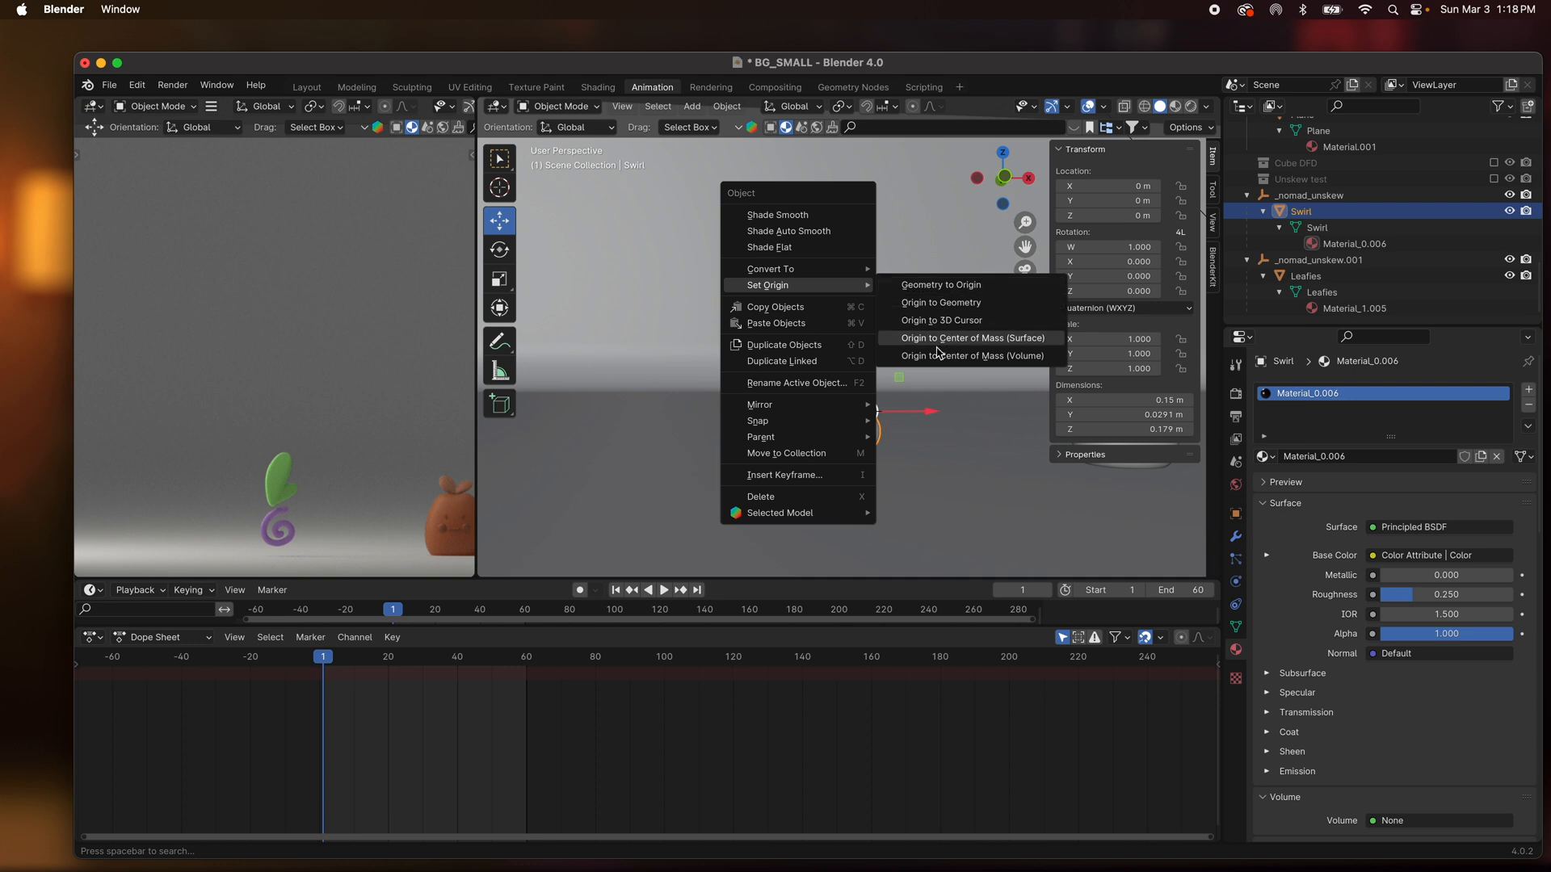
pyautogui.click(973, 338)
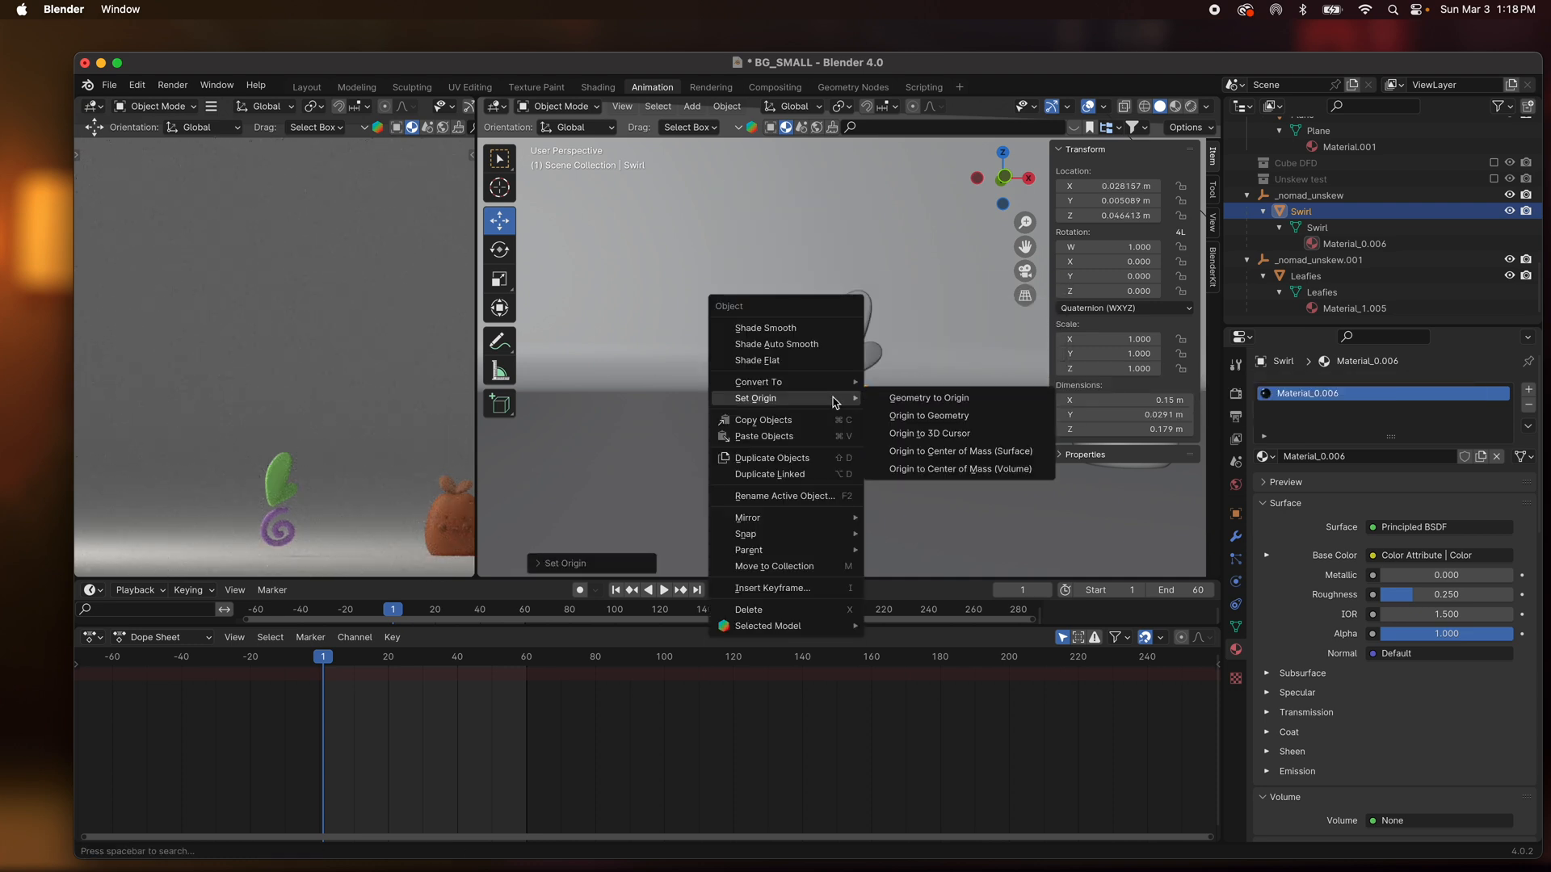
pyautogui.moveTo(745, 534)
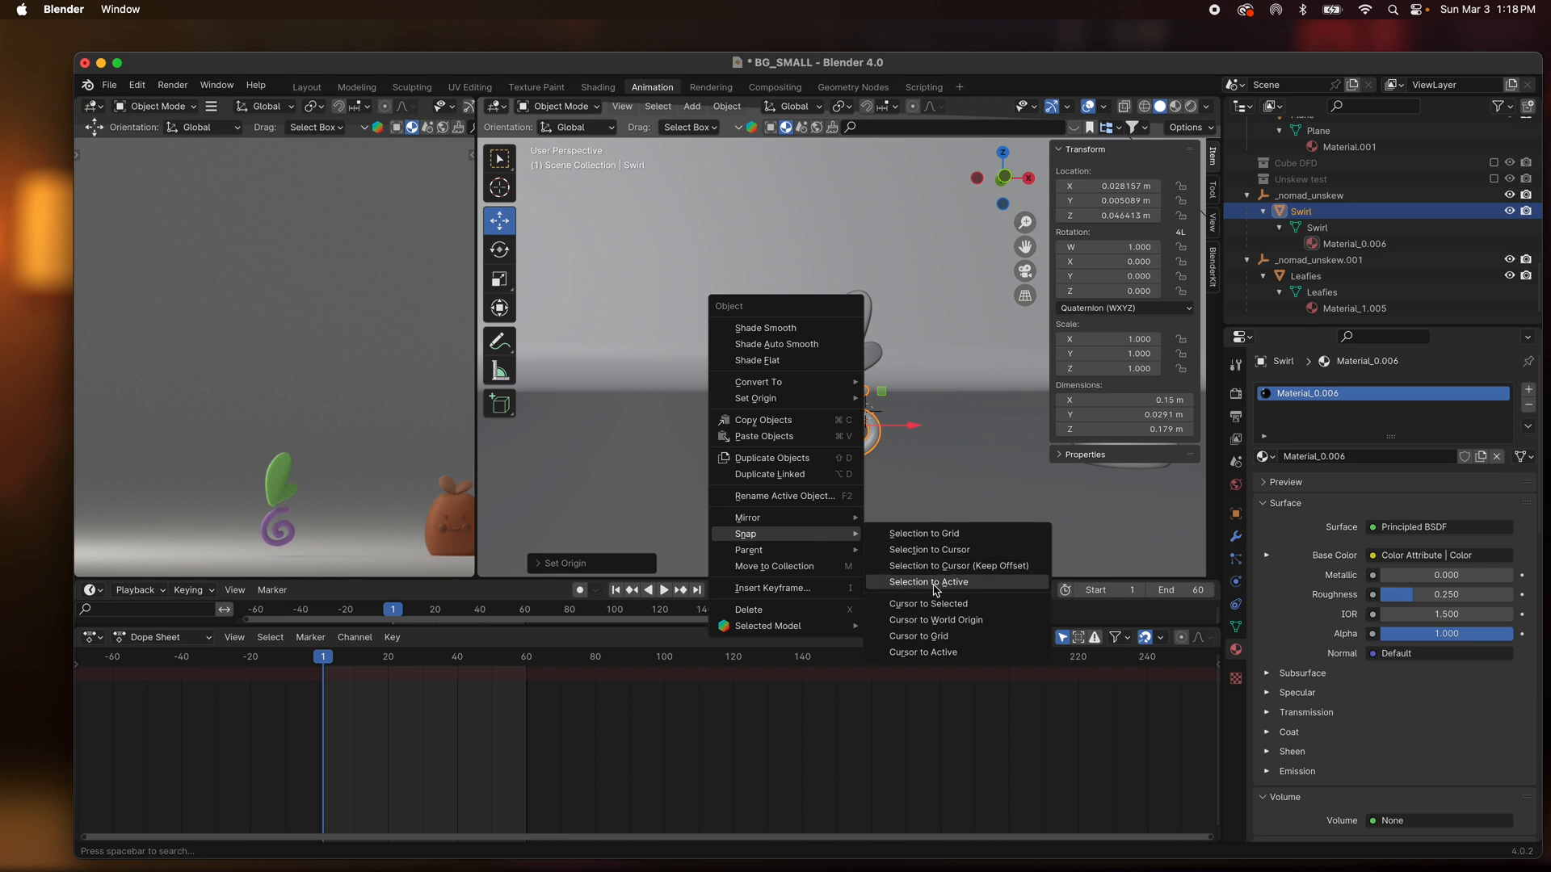
pyautogui.click(929, 581)
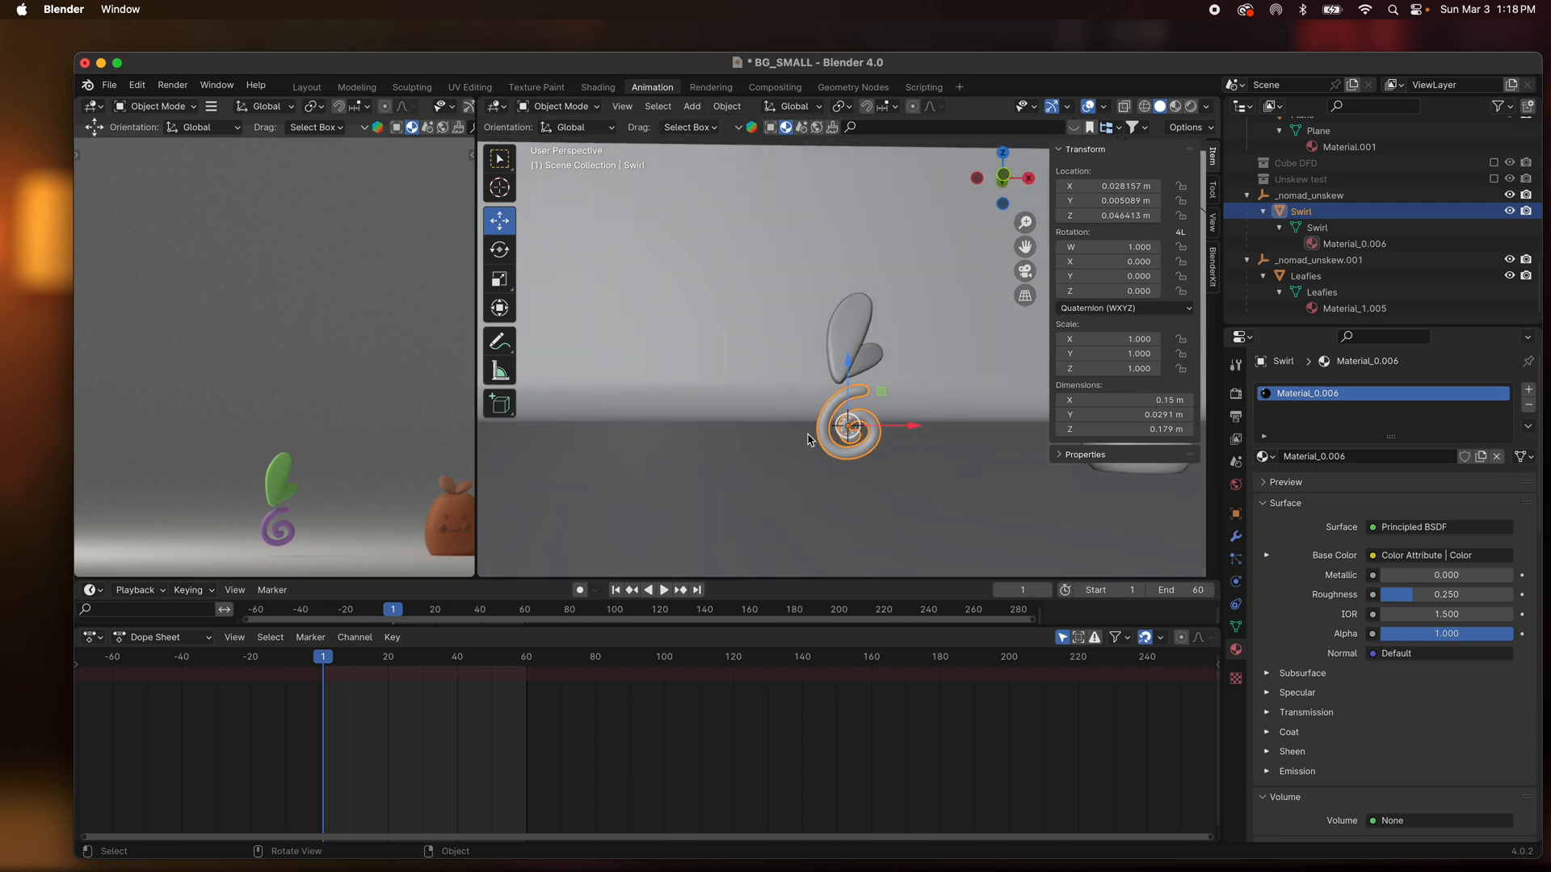
pyautogui.click(691, 105)
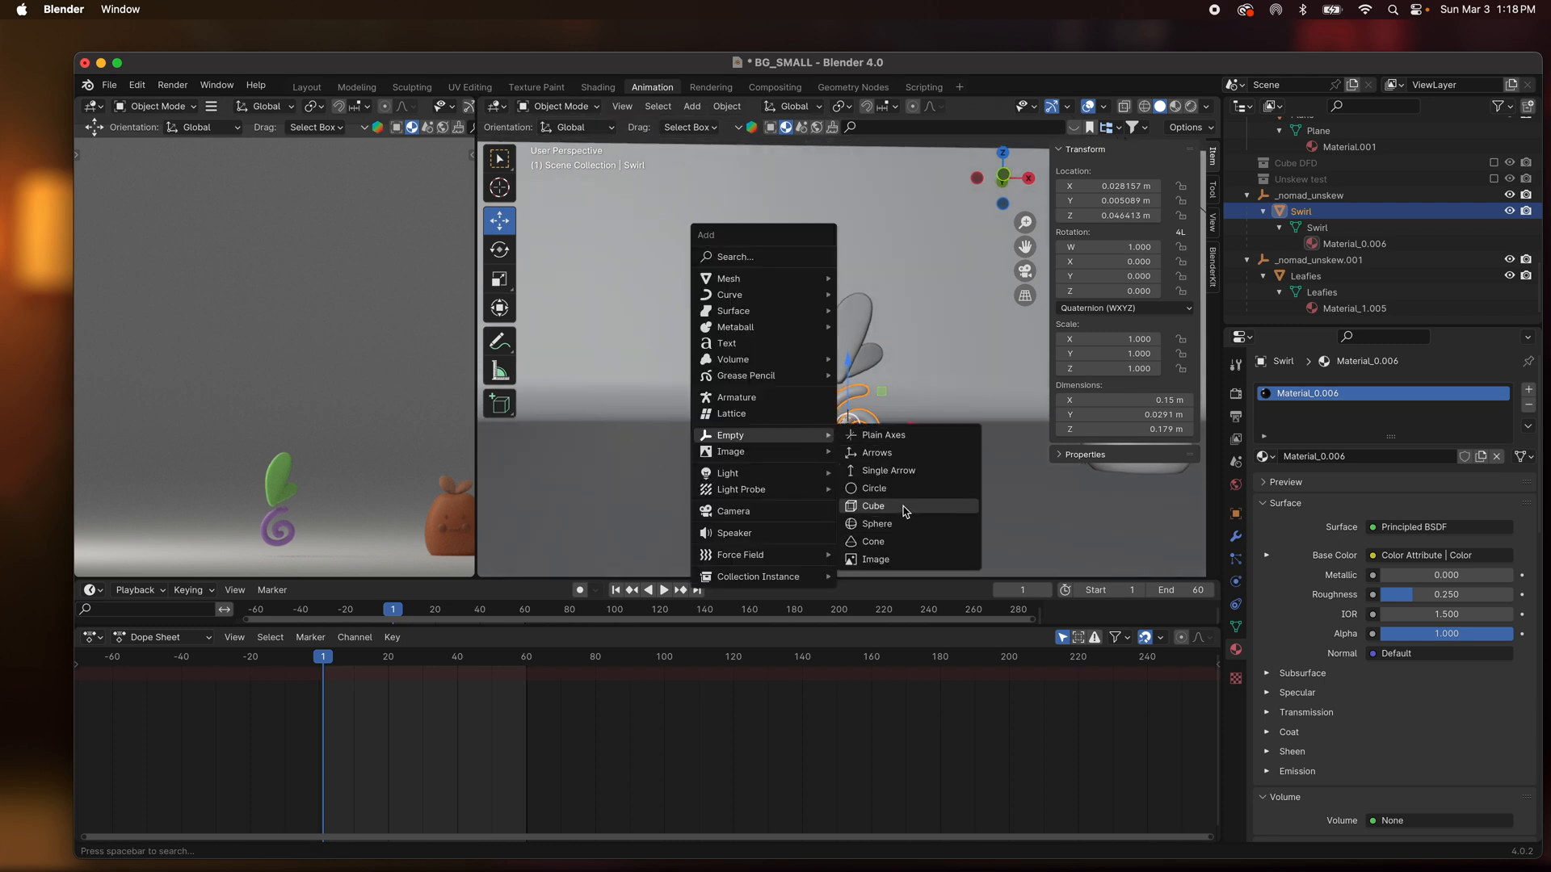
pyautogui.click(882, 435)
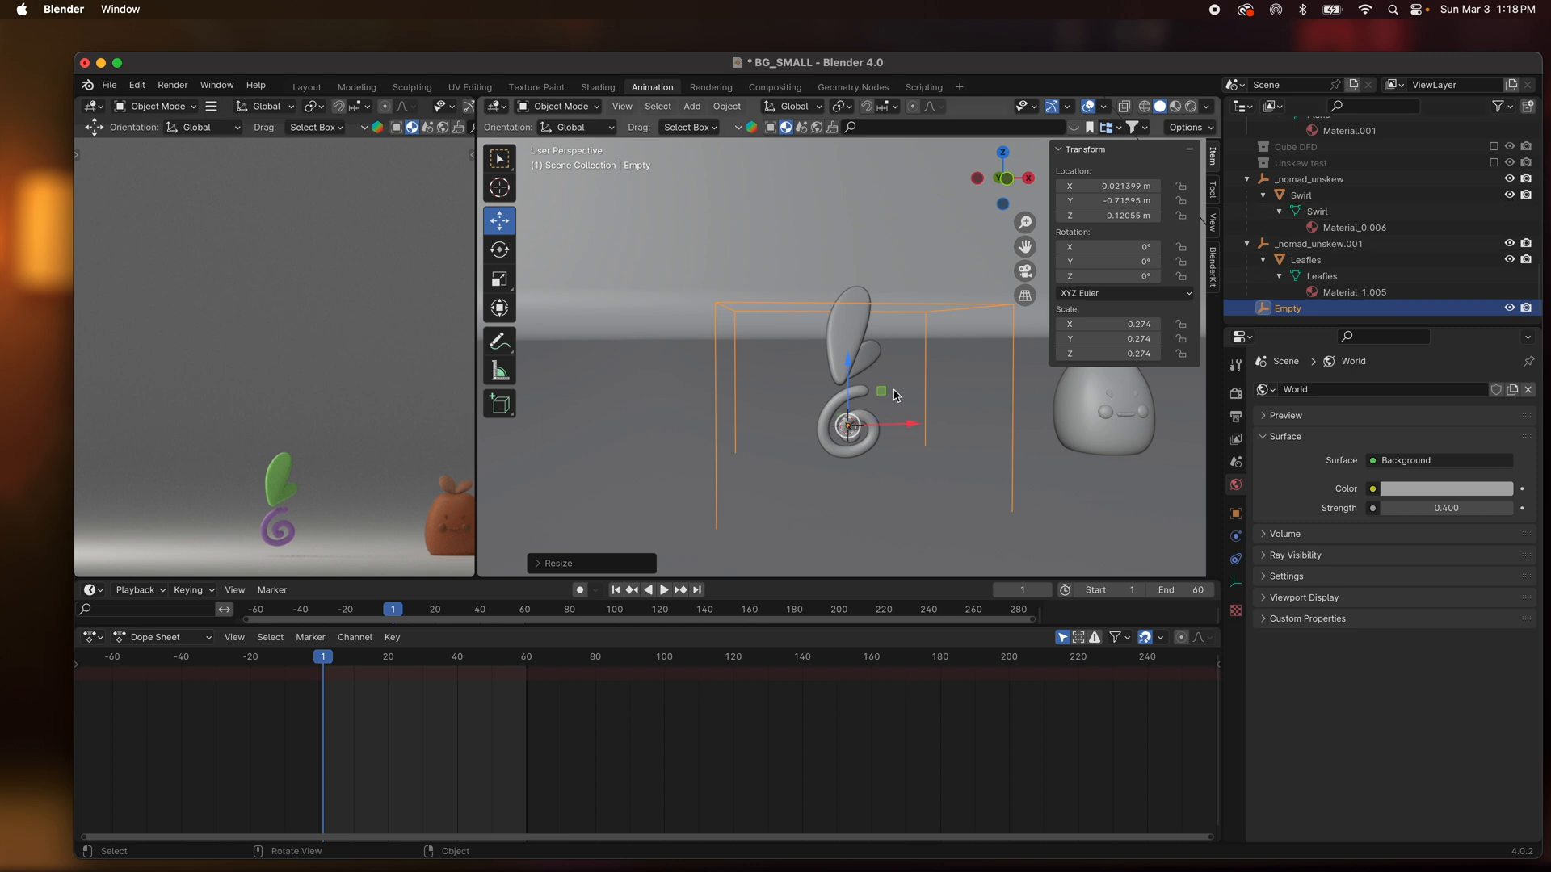
# Parent Swirl and Leafies to the cube Empty keeping transforms, and select the _nomad_unskew leftovers.
pyautogui.click(845, 421)
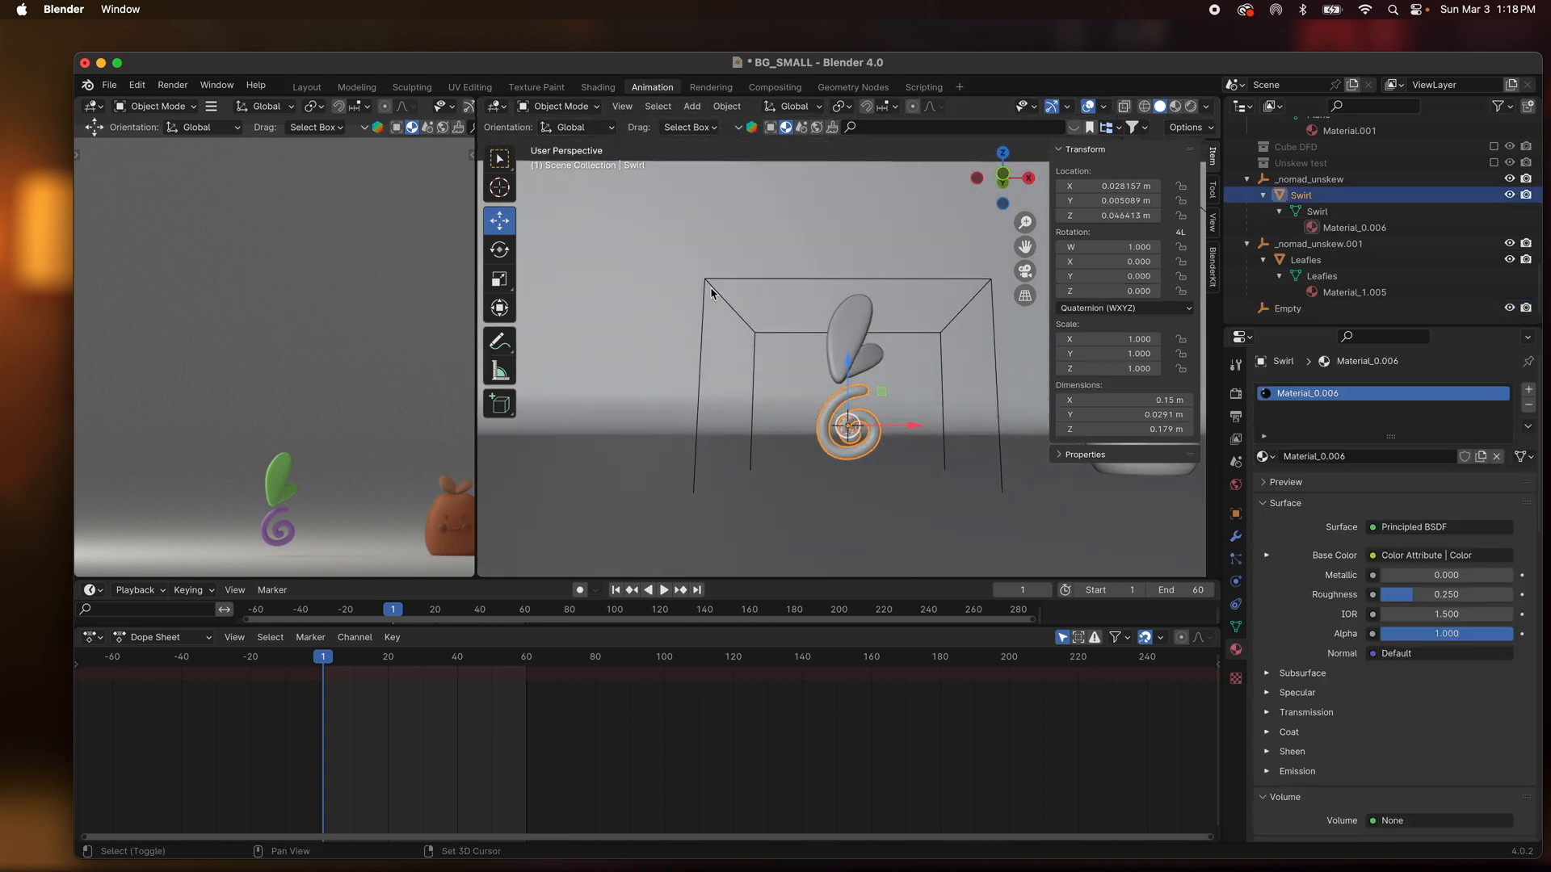
pyautogui.click(1287, 308)
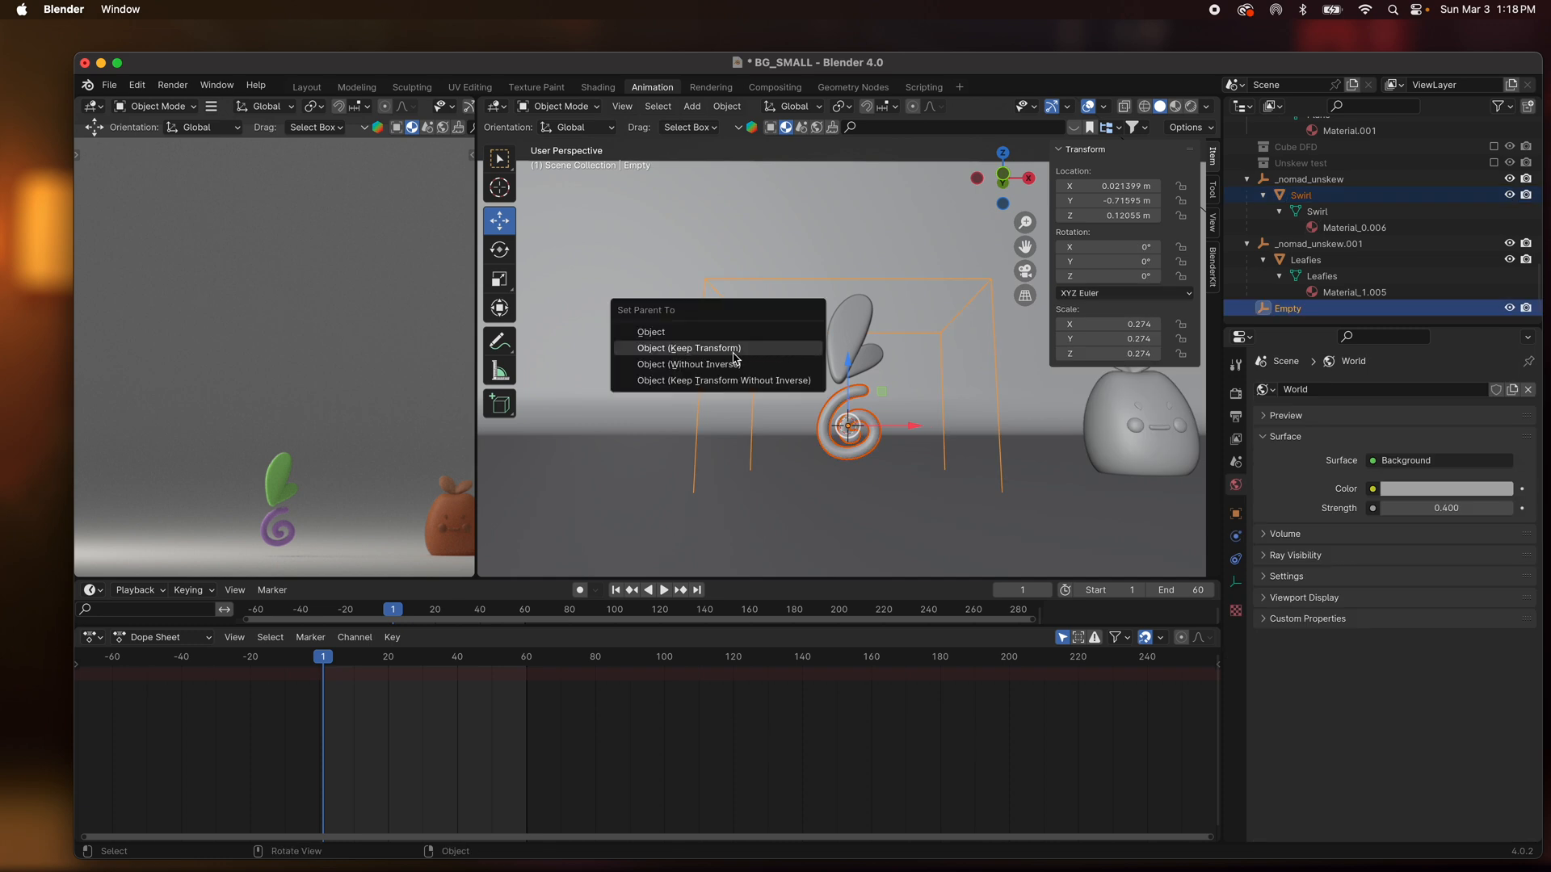
pyautogui.click(689, 348)
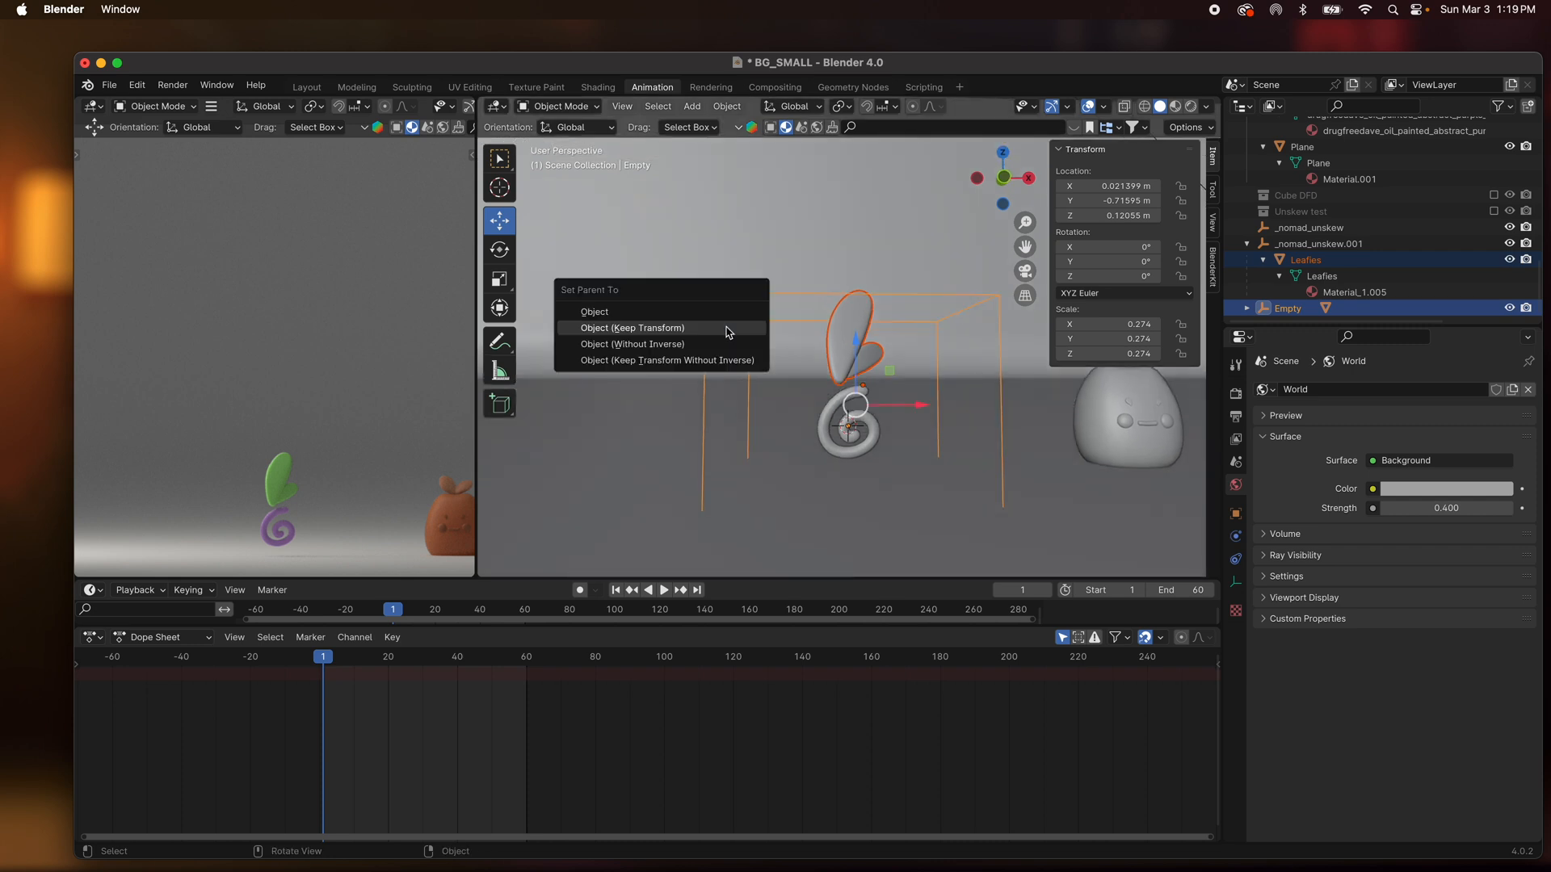
pyautogui.click(632, 327)
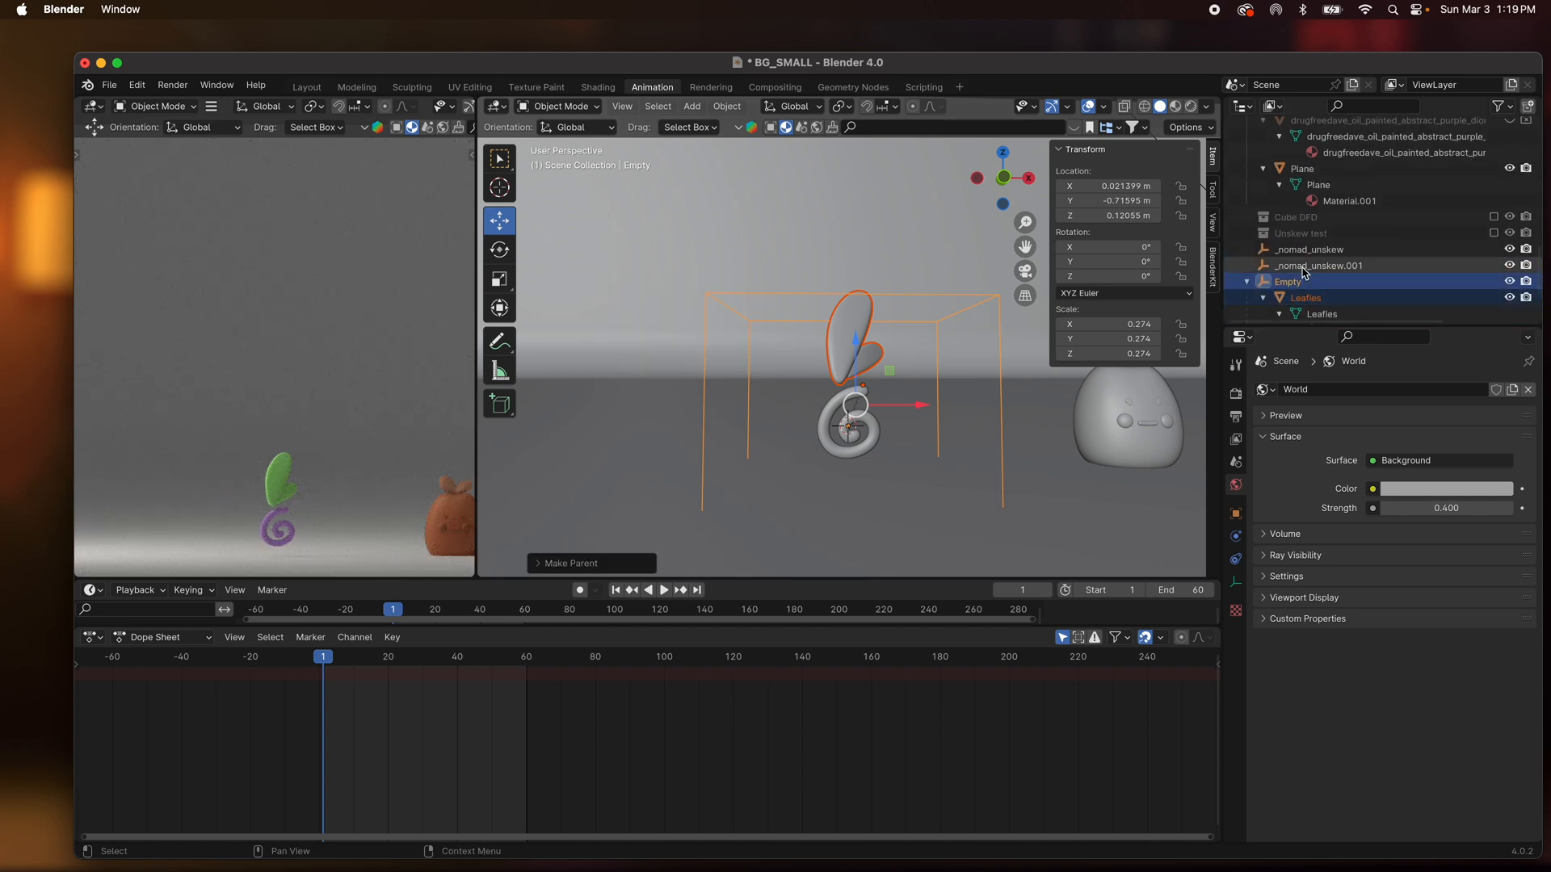
pyautogui.click(1308, 250)
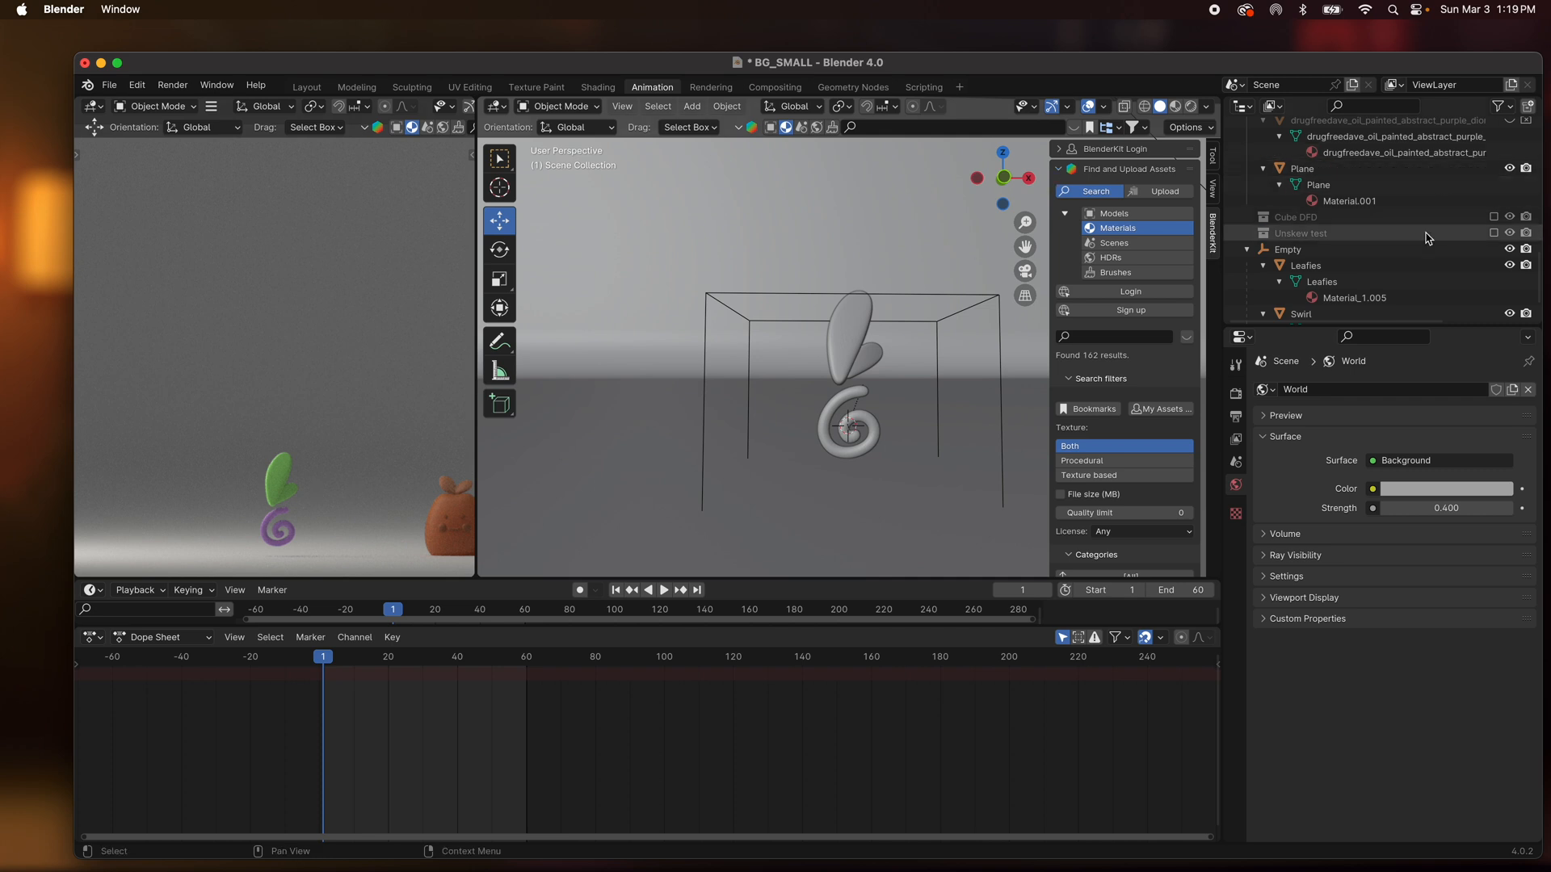
pyautogui.click(1288, 211)
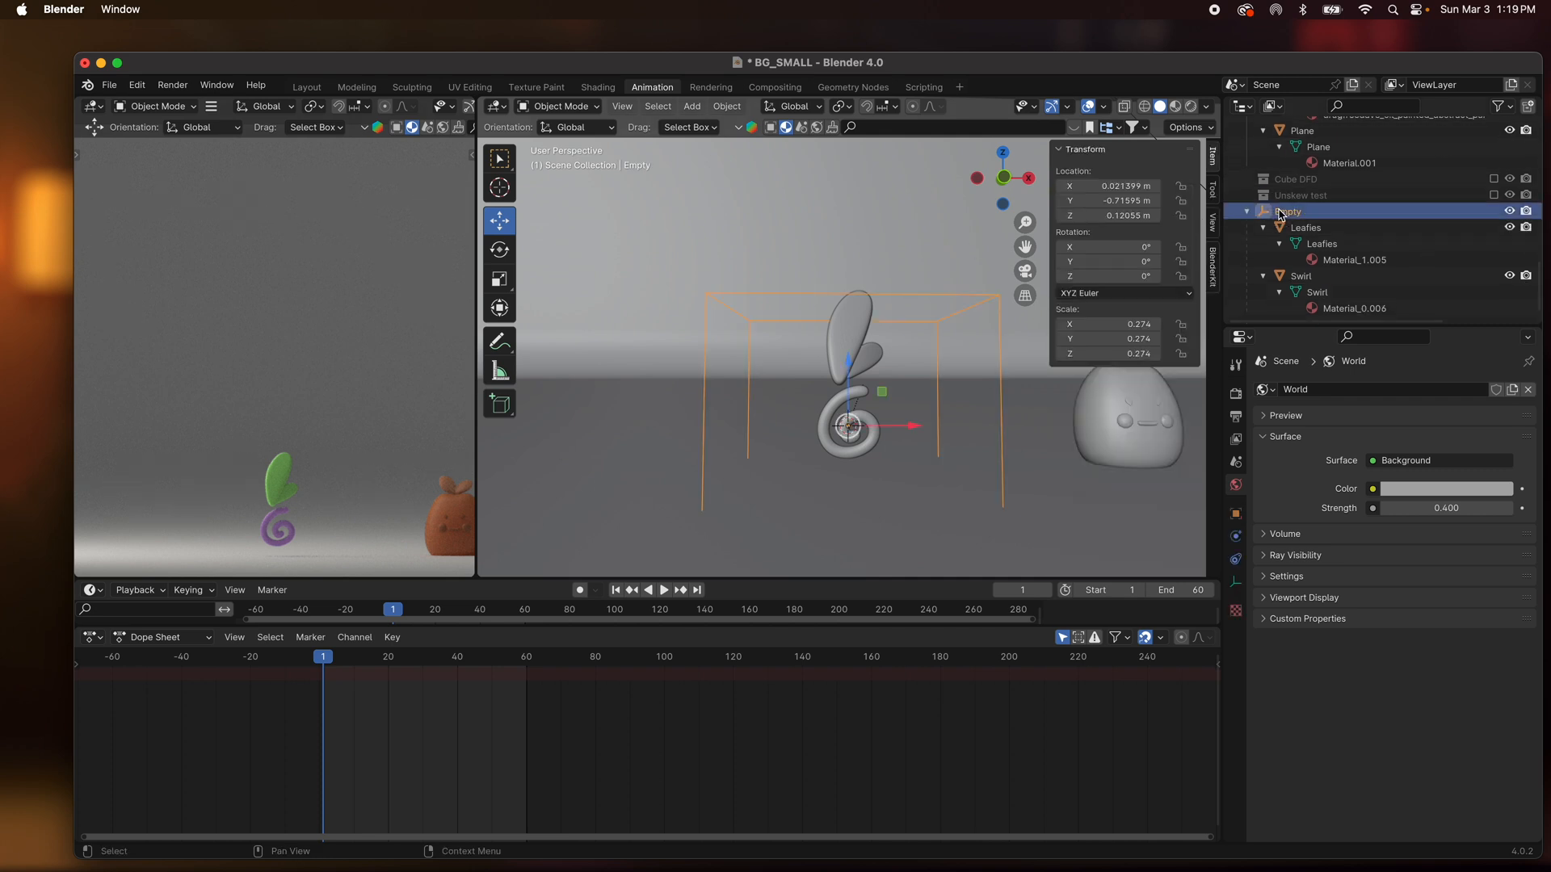
pyautogui.moveTo(1303, 212)
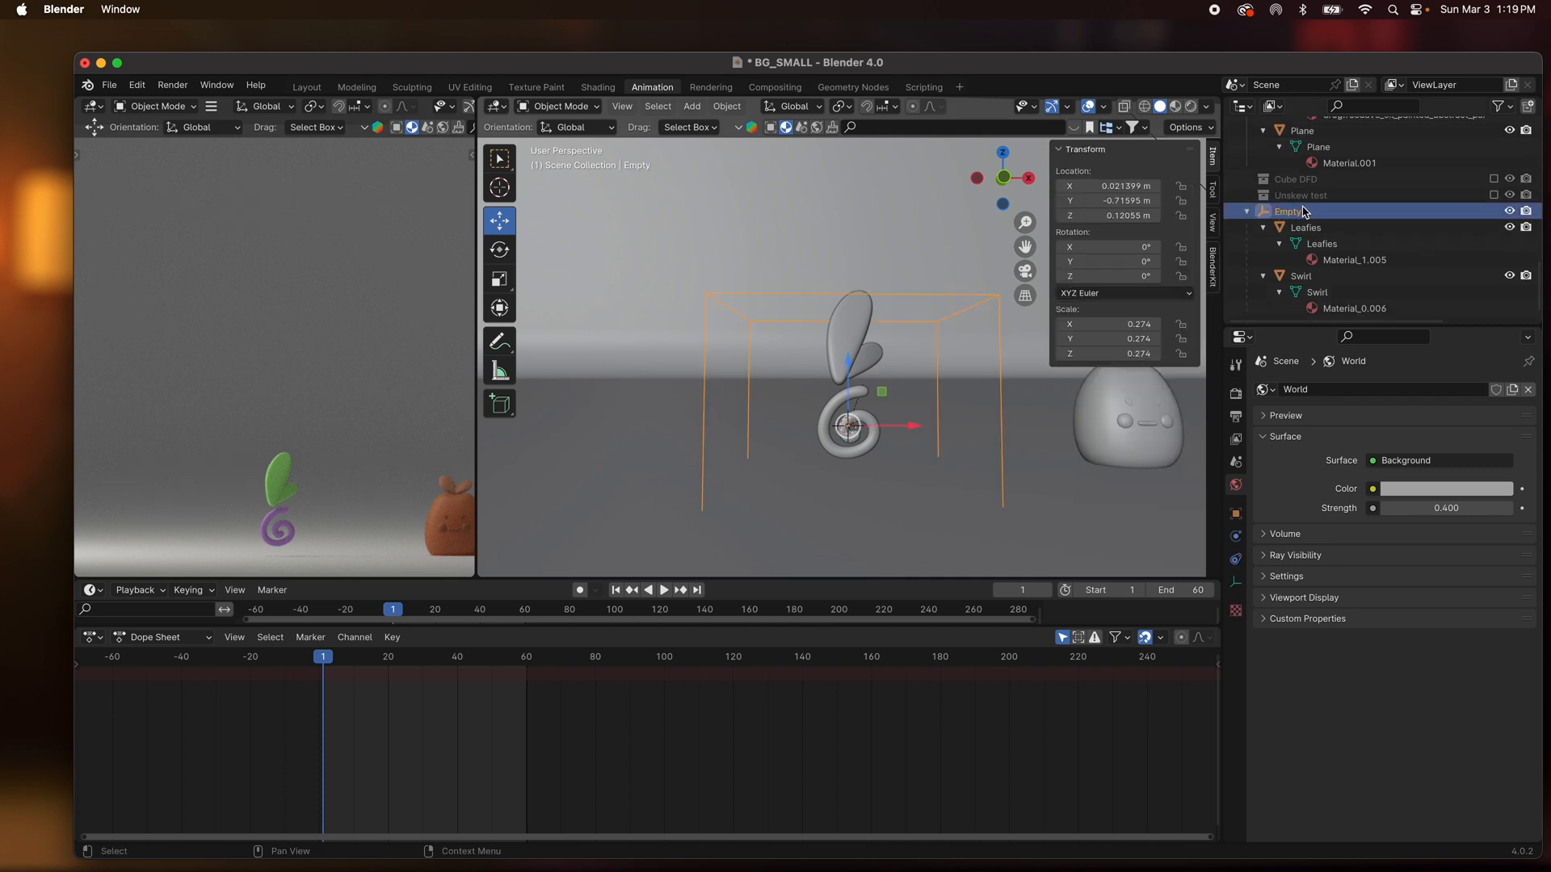